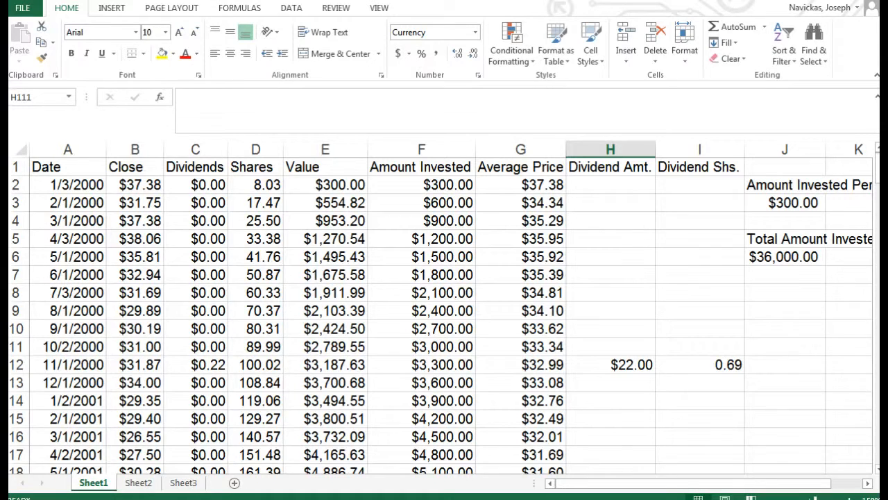
mouse_move(116, 418)
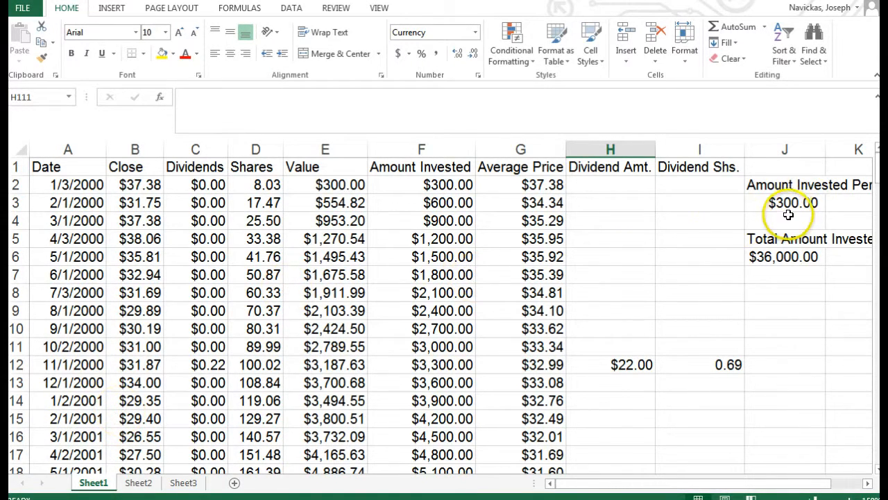
- Review the $300 monthly and $36,000 totals and the first rows' price, value, share and average-price formulas
click(785, 202)
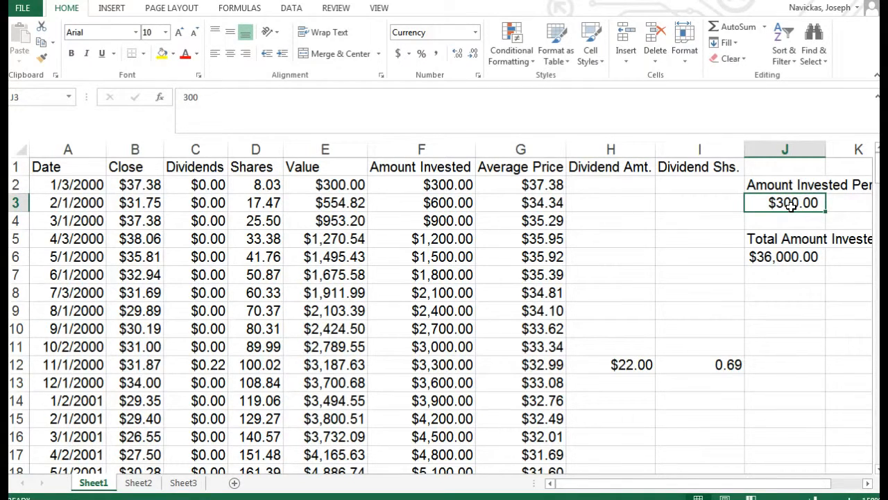
click(785, 256)
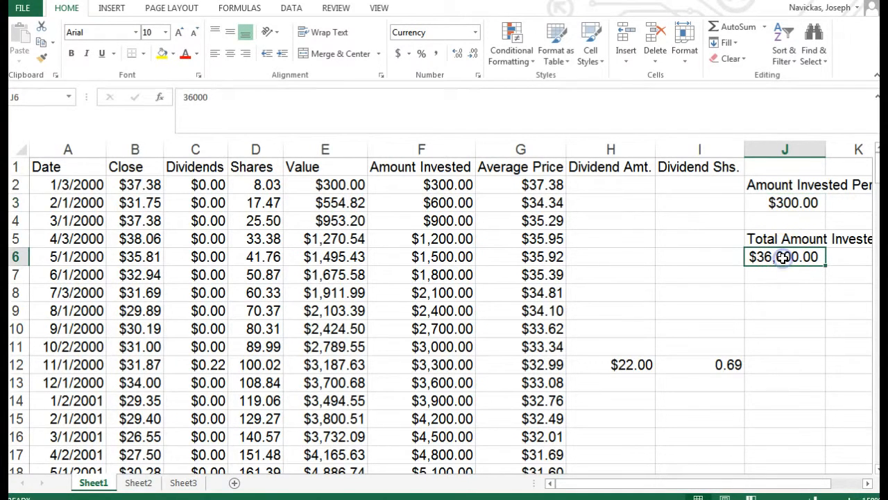
mouse_move(780, 287)
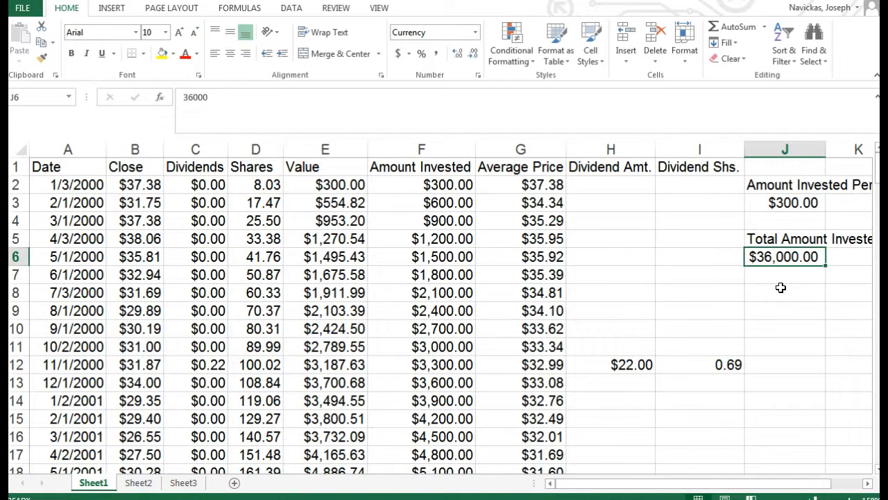
mouse_move(111, 195)
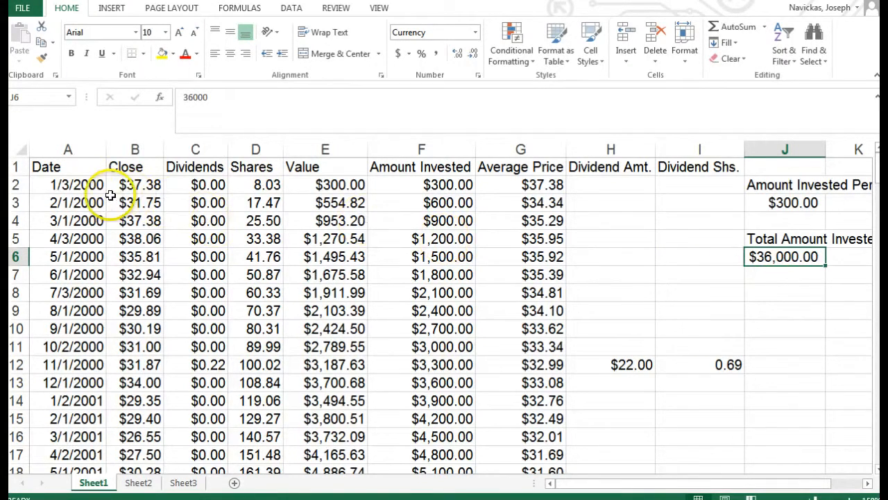
mouse_move(214, 202)
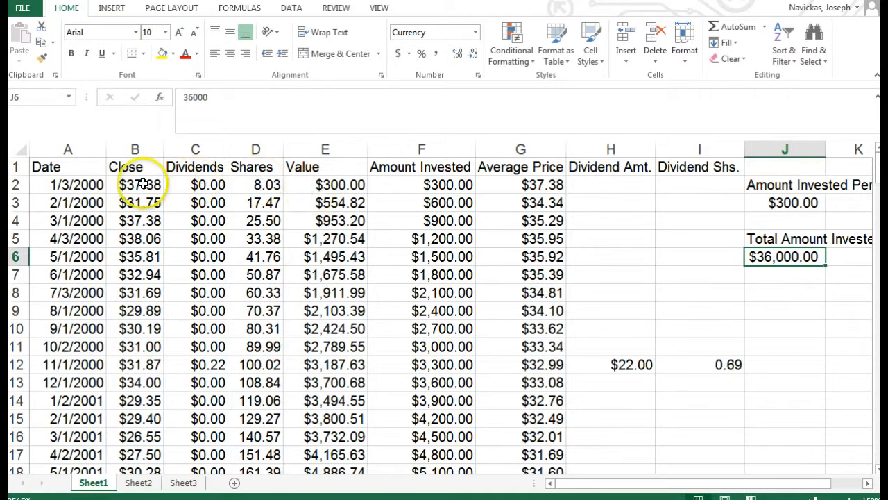
click(134, 185)
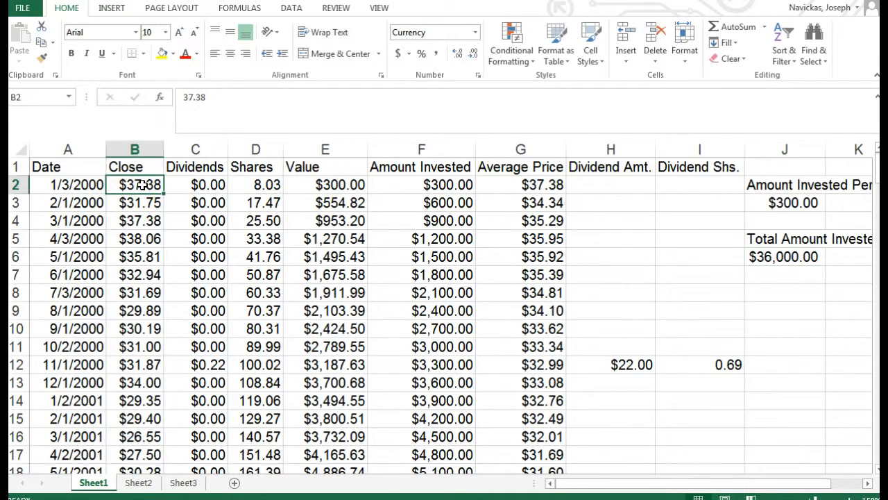
click(324, 184)
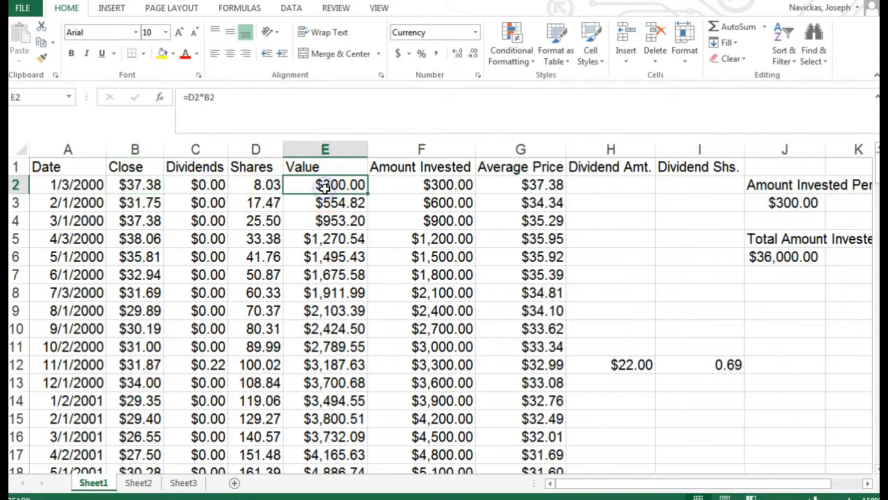
click(134, 184)
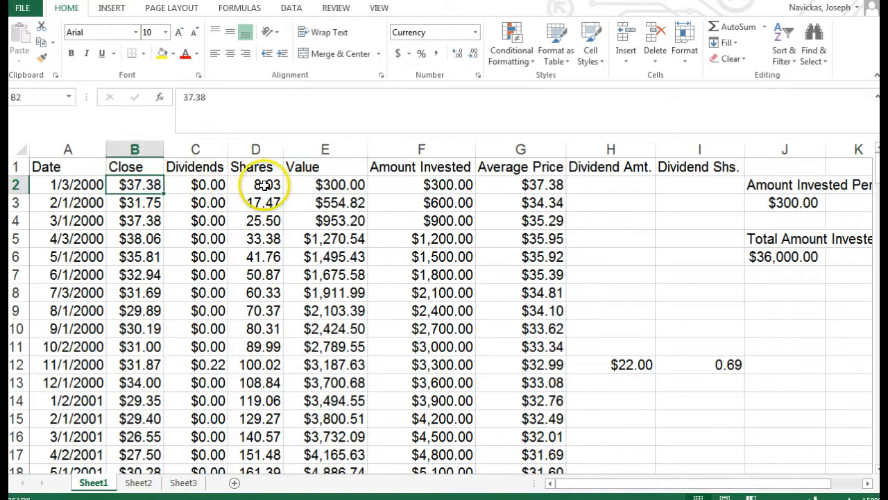
click(255, 185)
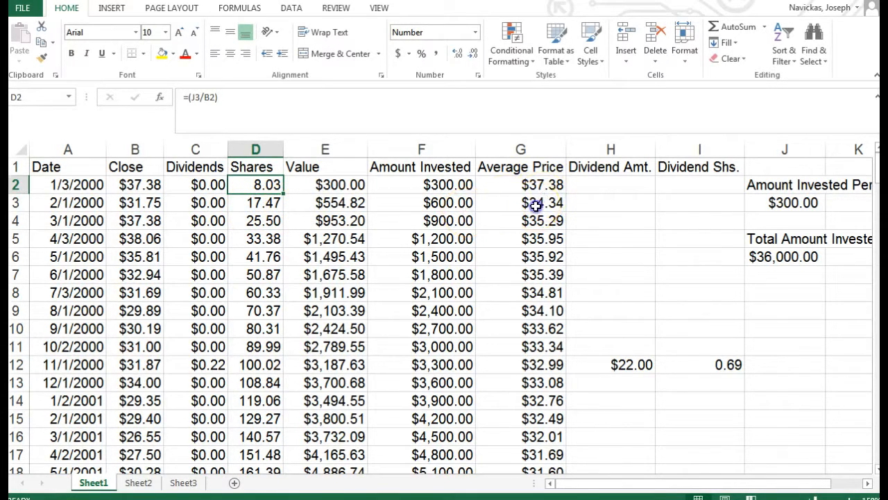
click(520, 201)
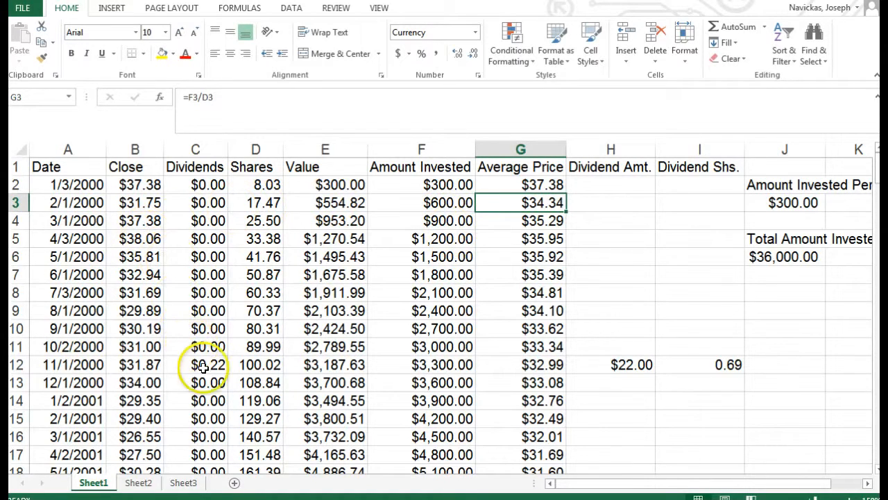
mouse_move(218, 366)
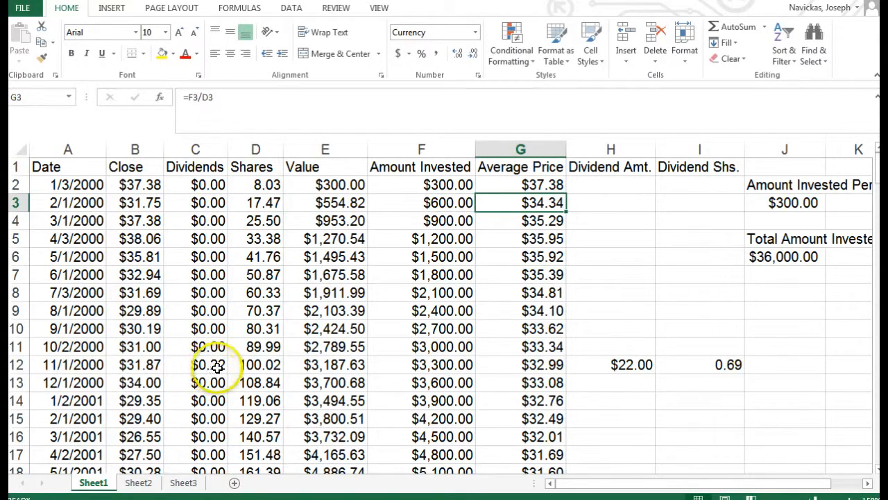
- Inspect the November 2000 $0.22 dividend, $22.00 dividend amount and row 15's reinvested-share formulas
click(195, 364)
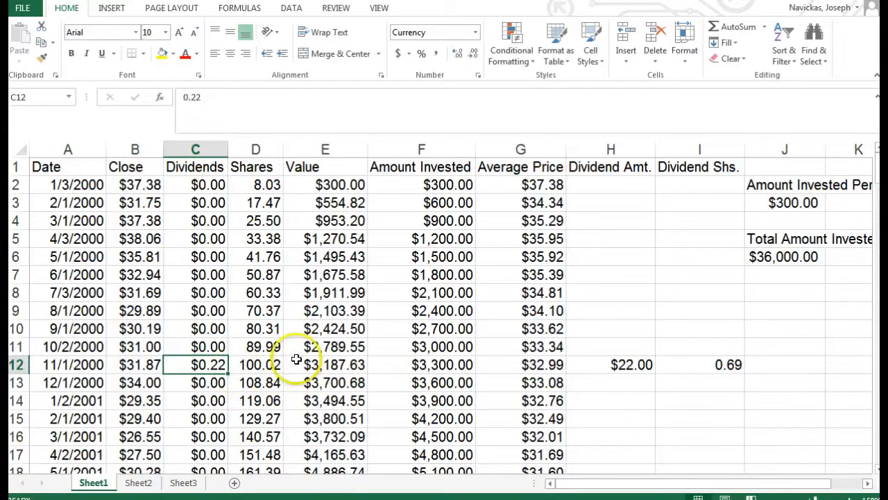
mouse_move(314, 383)
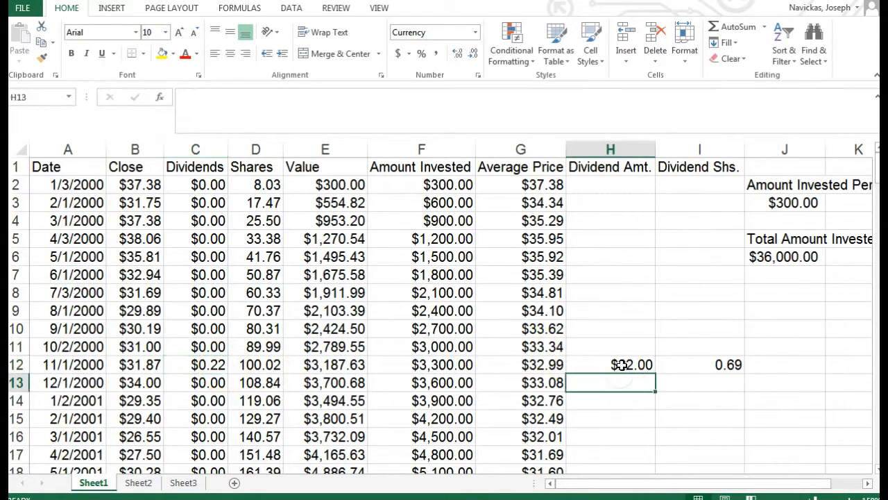
click(609, 365)
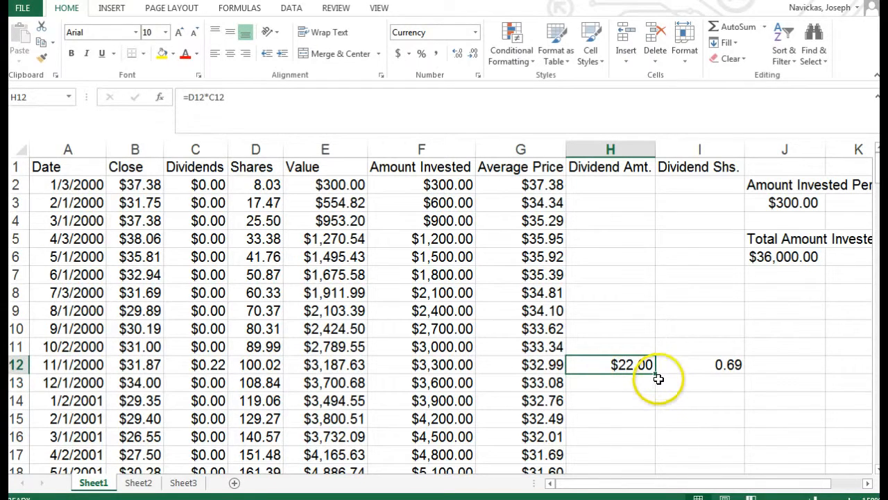
mouse_move(627, 386)
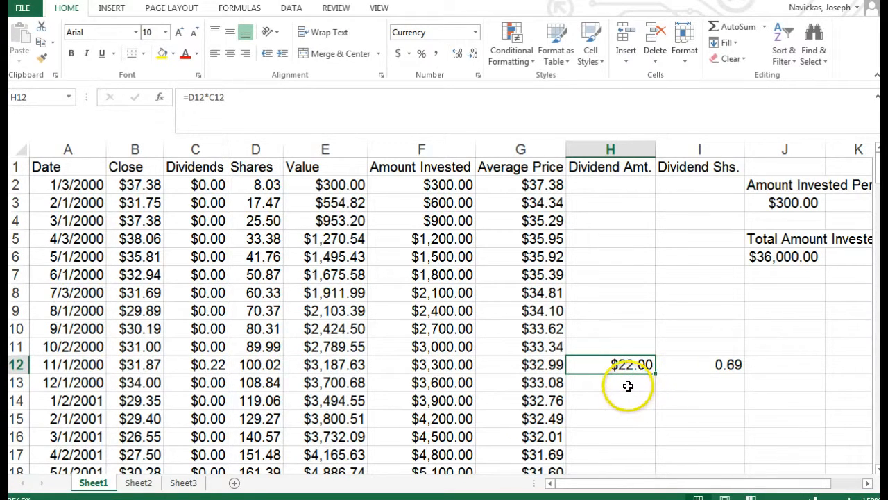
mouse_move(627, 379)
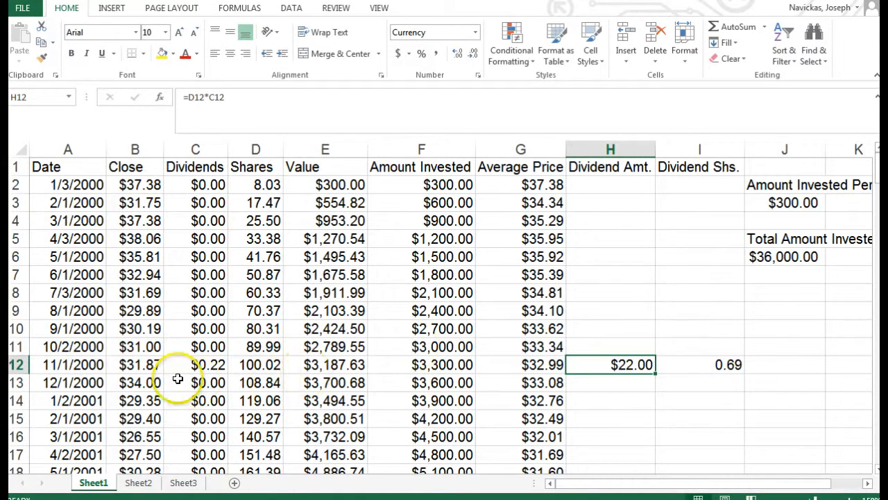
click(134, 364)
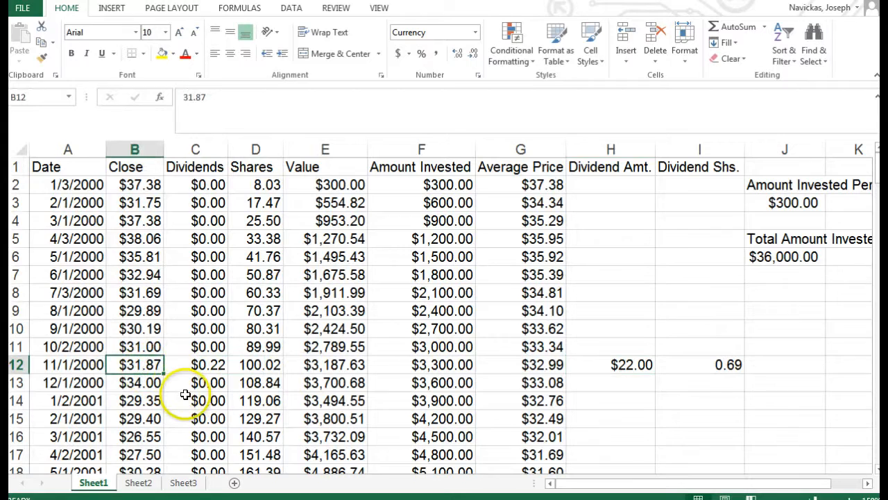
mouse_move(499, 368)
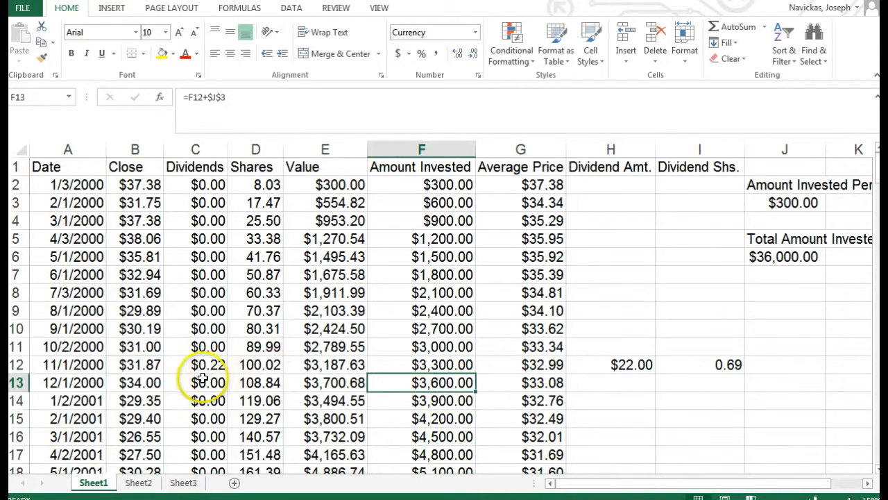
click(255, 401)
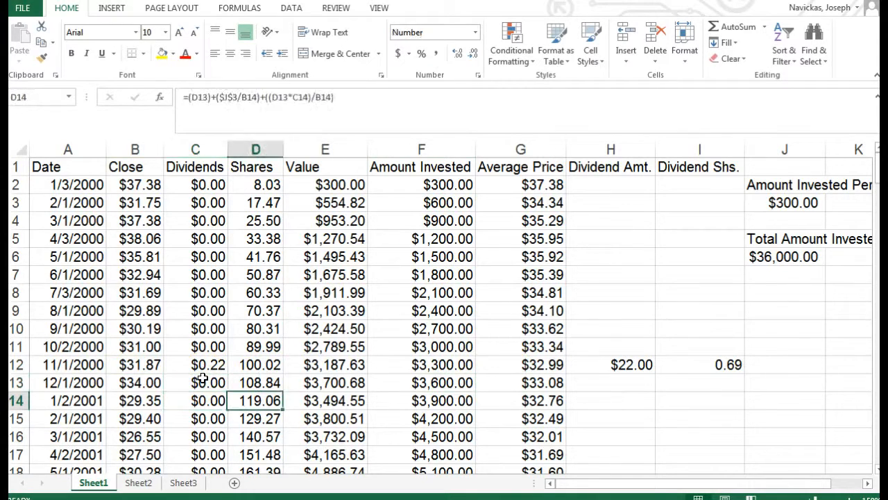
click(520, 400)
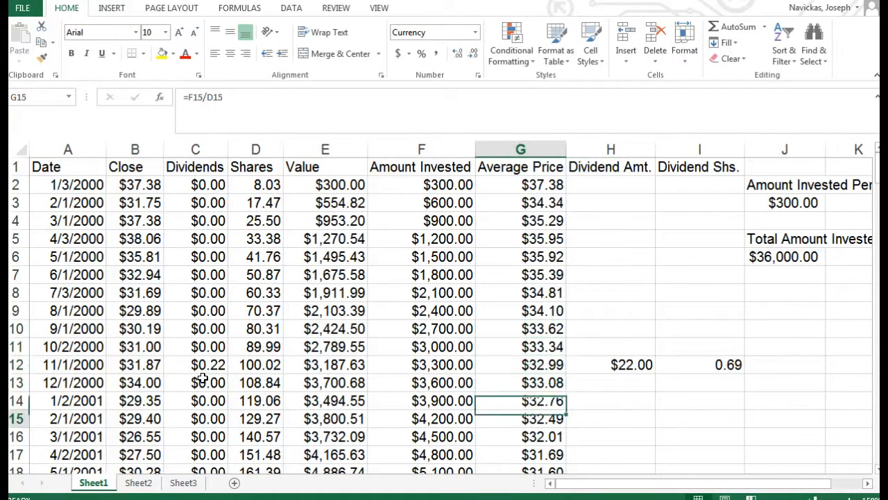
- Check the November 2001 dividend shares, running amount invested, $13.61 February 2003 price and July 2004 average
scroll(down, 3)
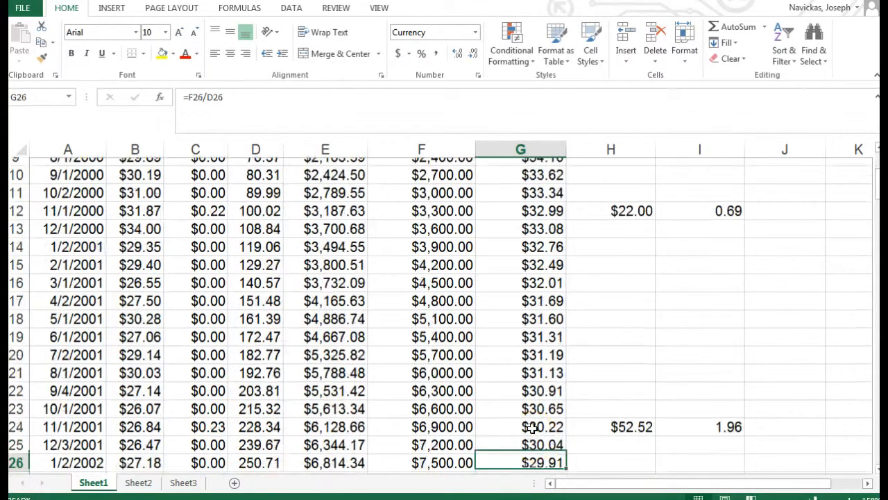
scroll(down, 3)
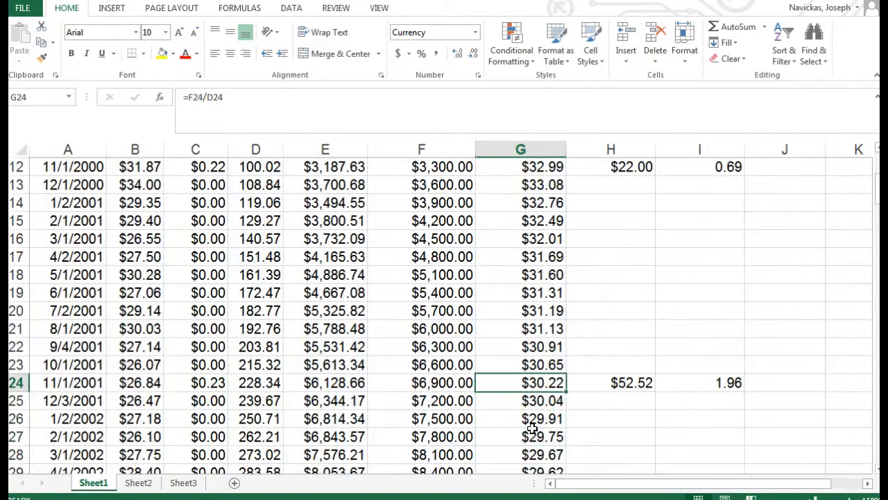
click(699, 382)
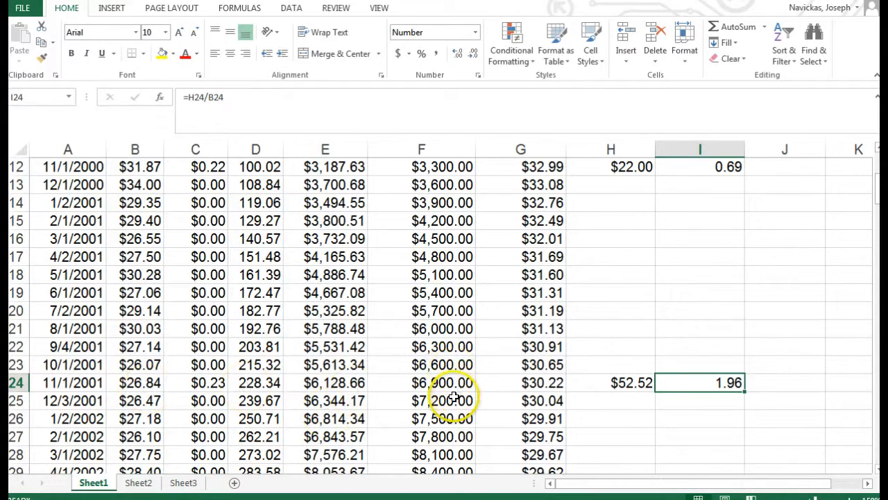
click(421, 418)
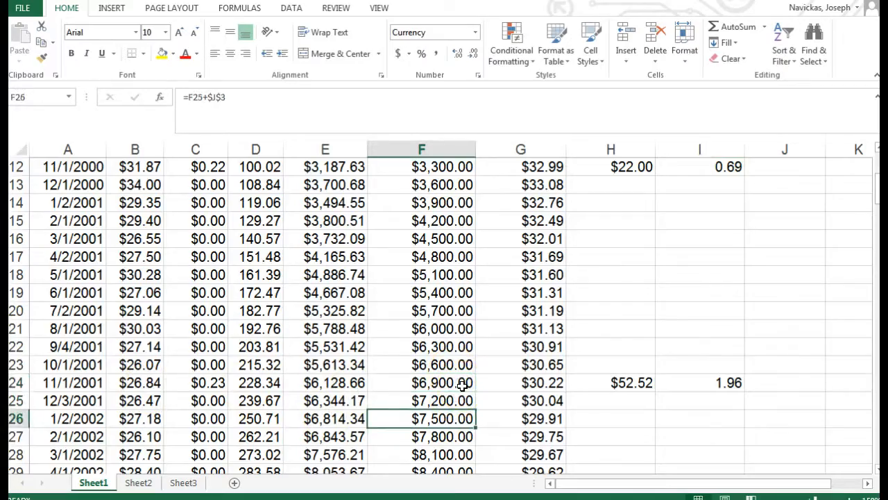
scroll(down, 3)
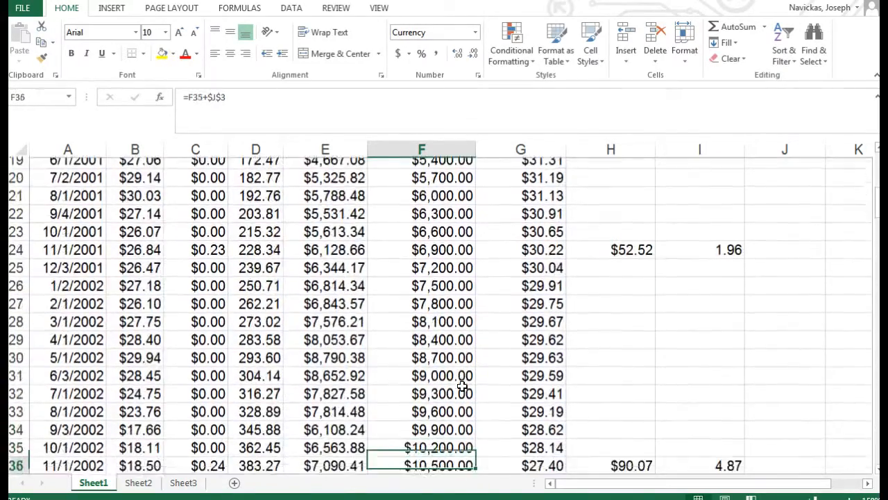
scroll(down, 3)
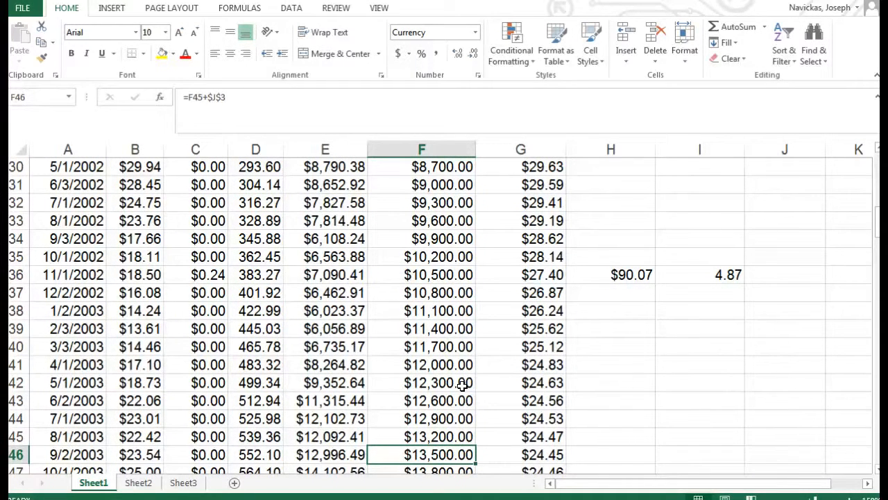
mouse_move(144, 328)
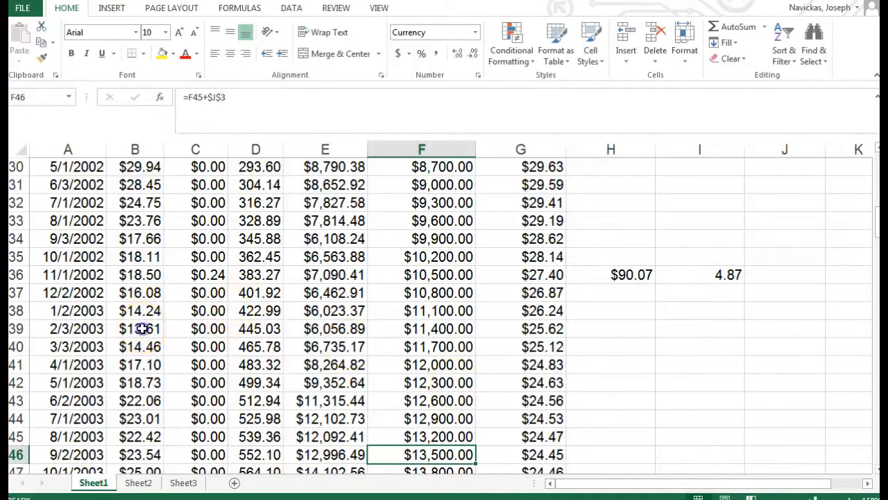
click(135, 328)
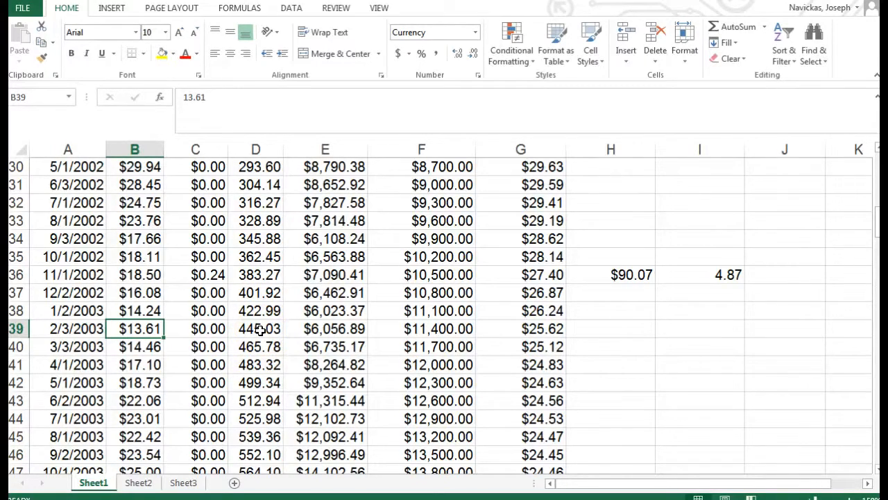
click(520, 454)
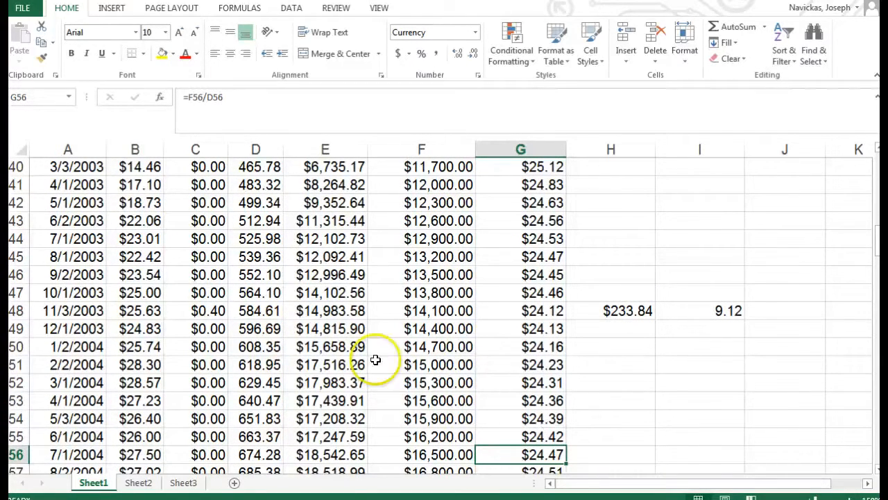
- Inspect dividend amounts and formulas in cells C72, C74, I72, H72, H84 and C84
click(208, 310)
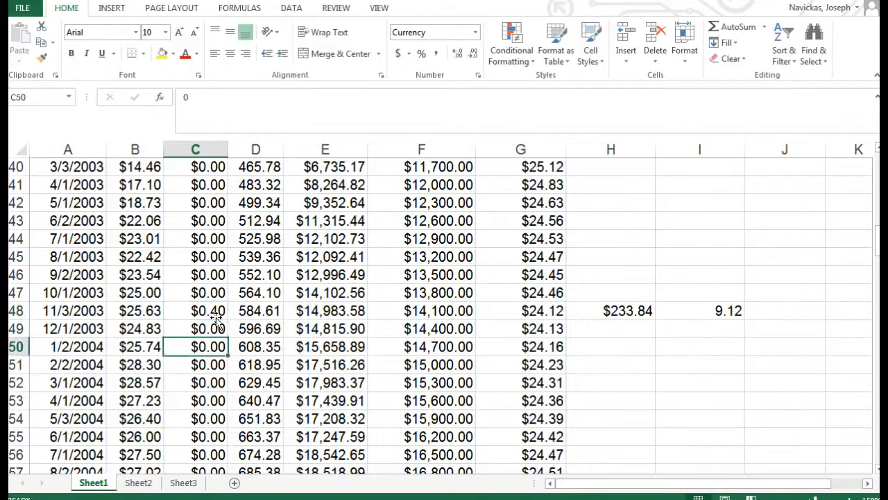
scroll(down, 3)
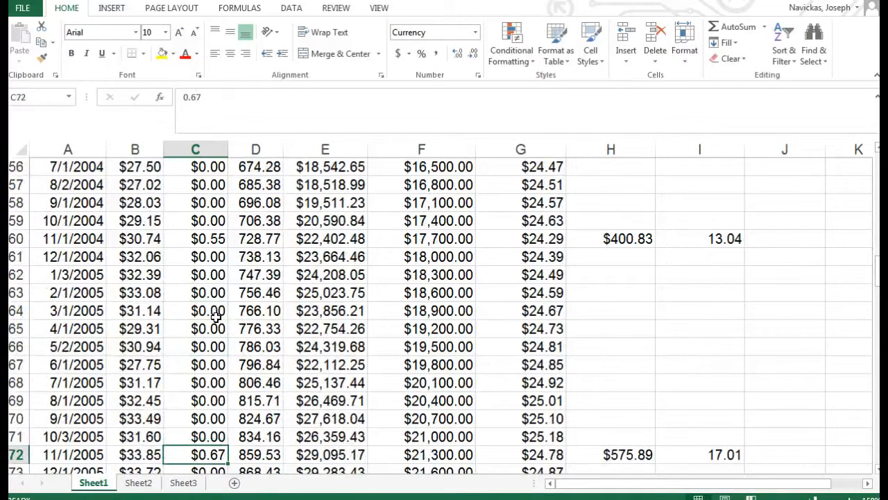
click(195, 238)
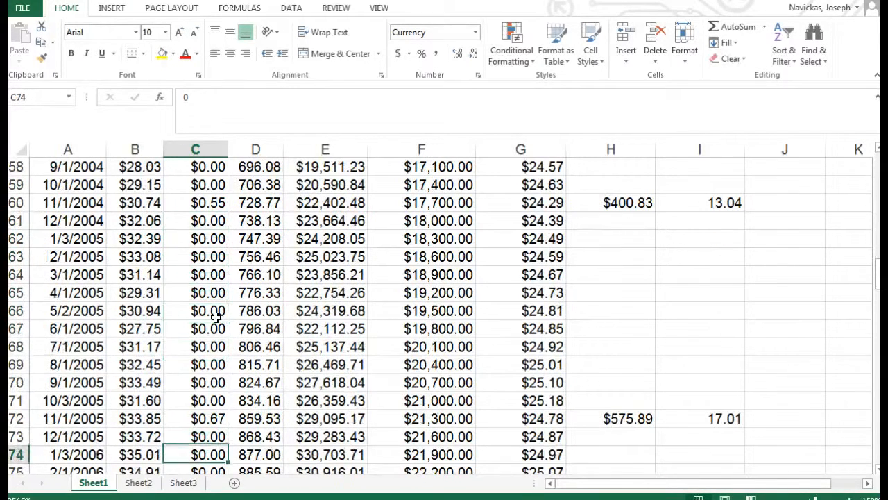
click(195, 418)
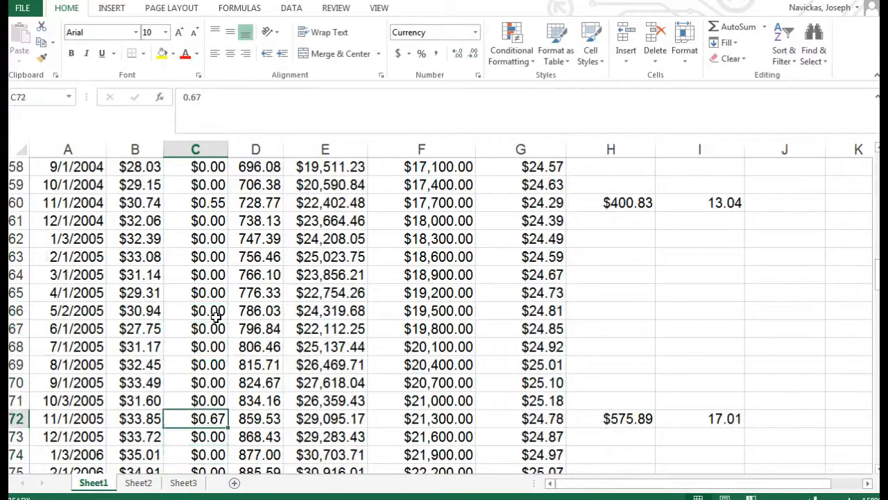
click(699, 417)
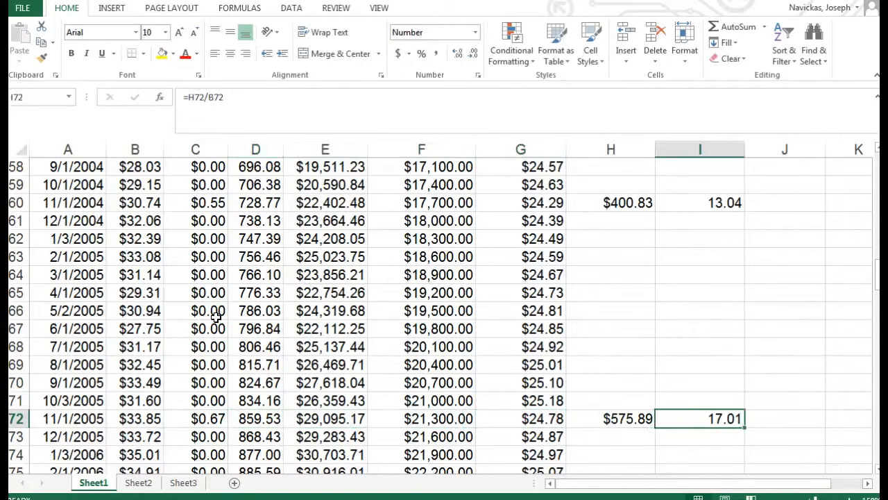
click(610, 417)
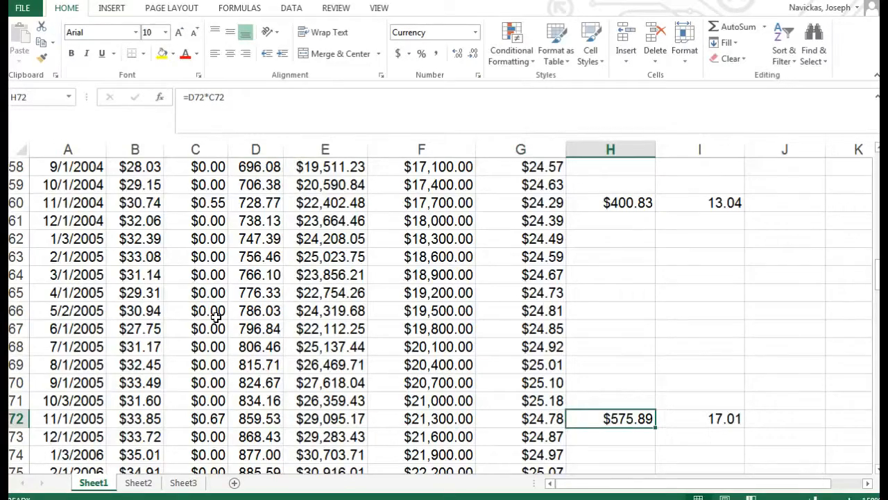
scroll(down, 3)
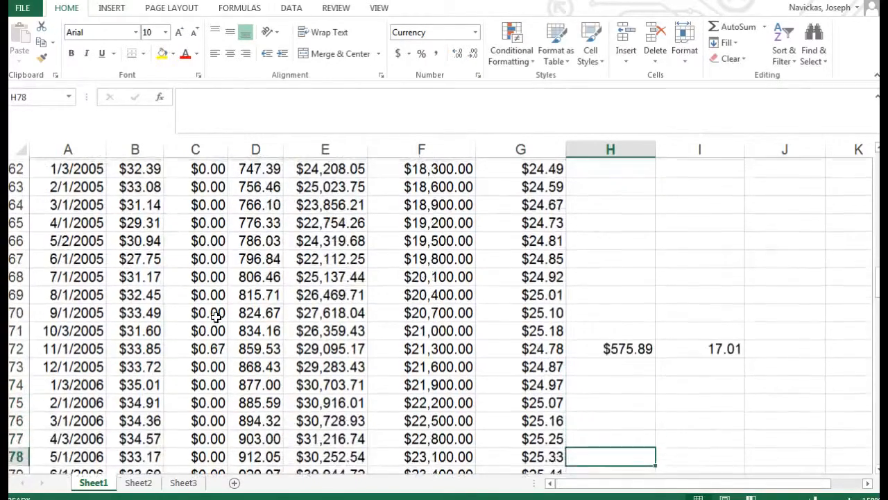
scroll(down, 3)
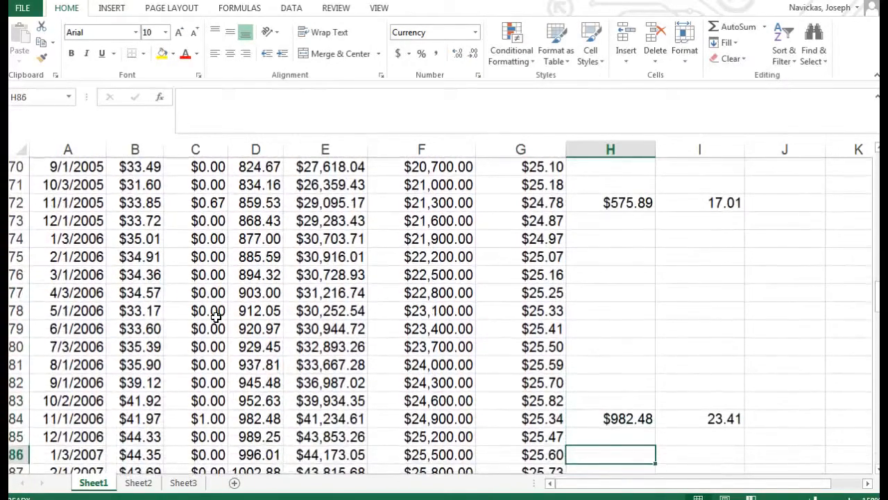
click(611, 418)
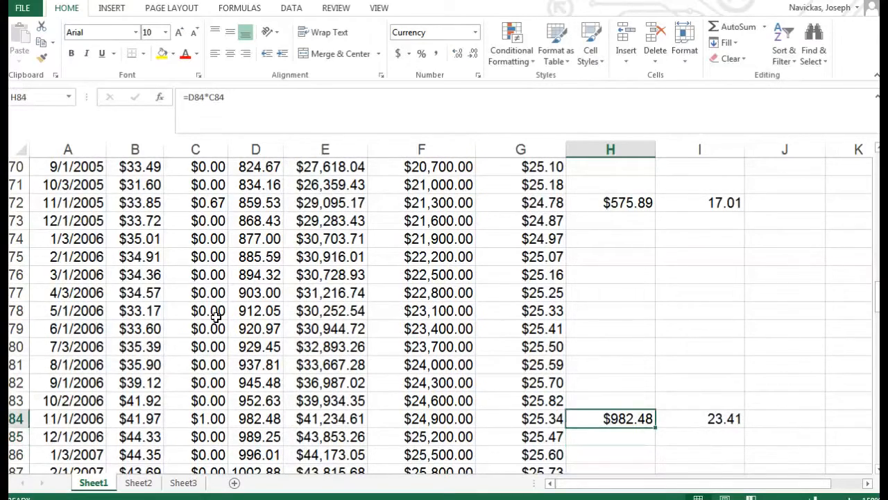
click(195, 417)
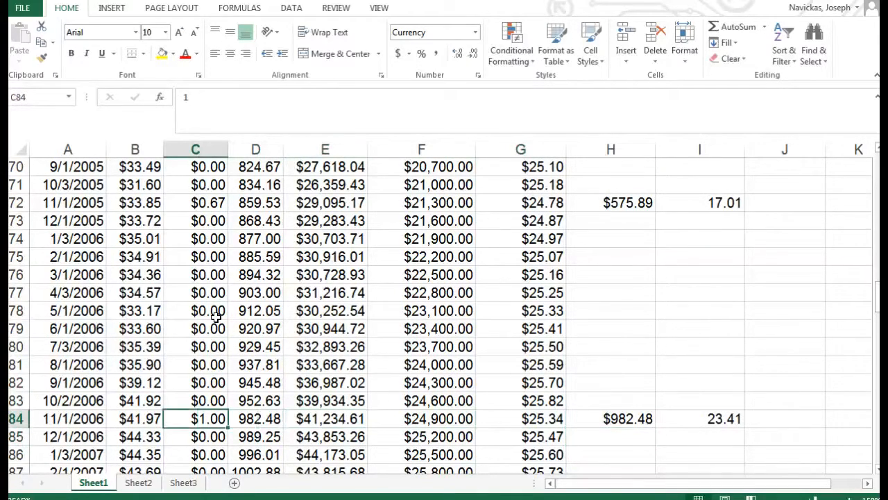
- Examine row 97's dividend value, dividend per share, cumulative investment, portfolio value and dividend shares formulas
scroll(down, 3)
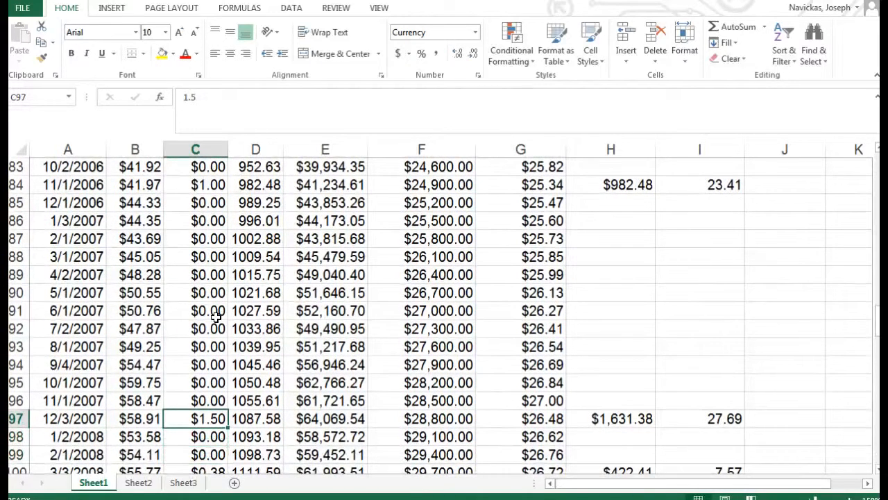
click(628, 418)
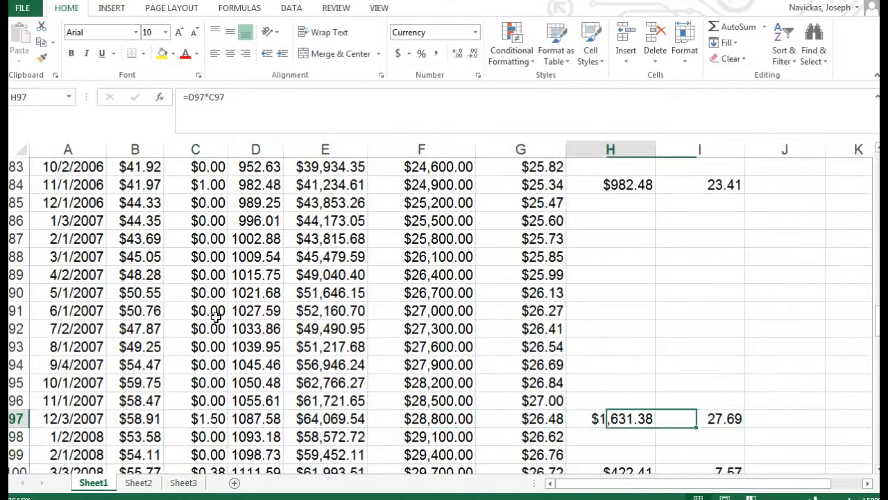
click(194, 419)
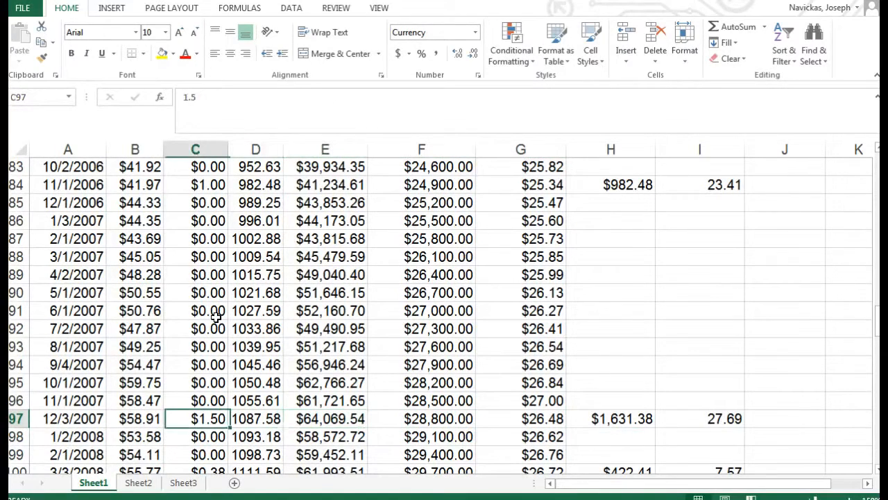
click(421, 419)
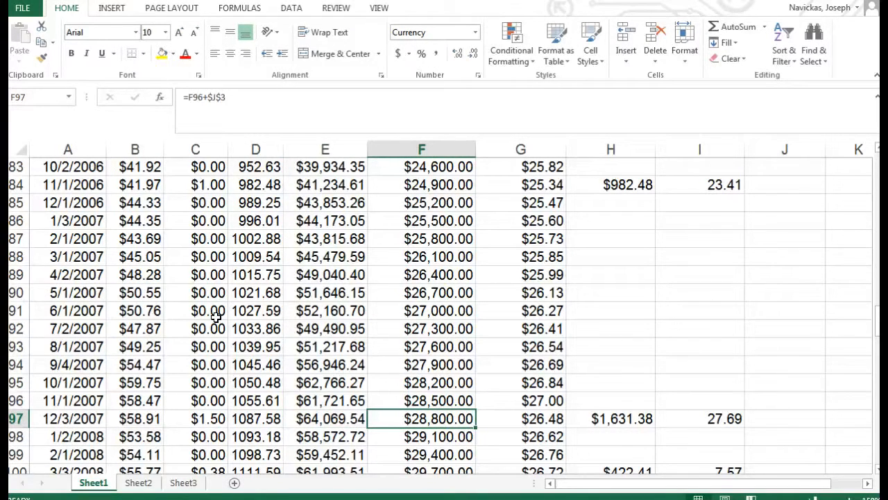
click(324, 418)
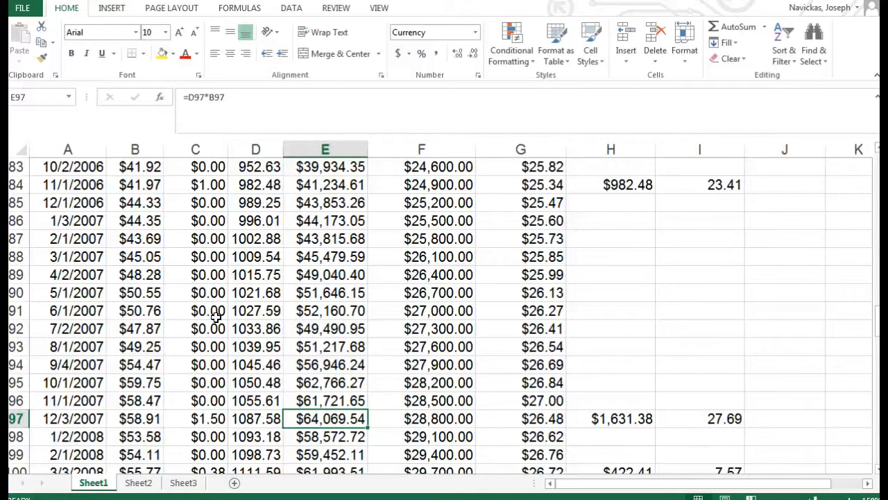
click(135, 418)
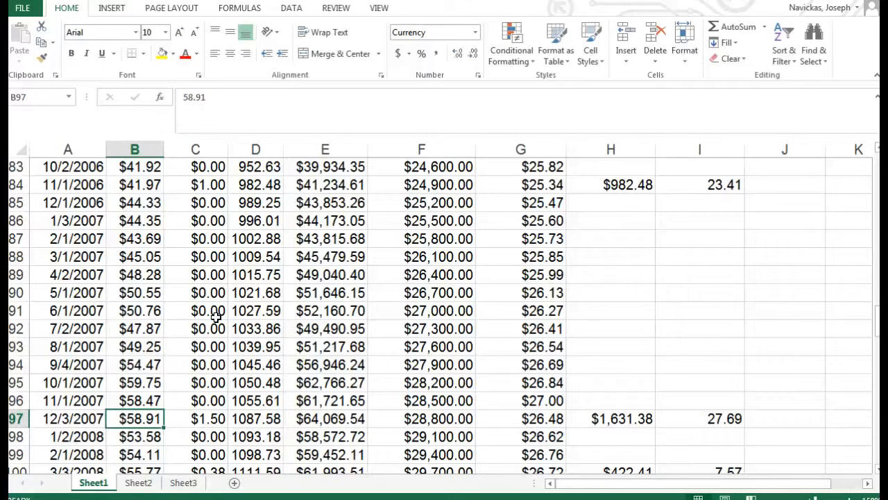
click(520, 418)
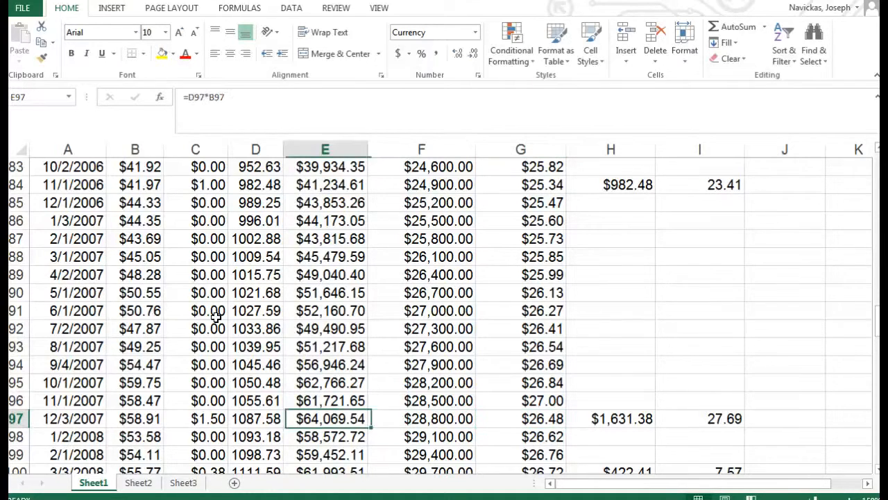
click(700, 419)
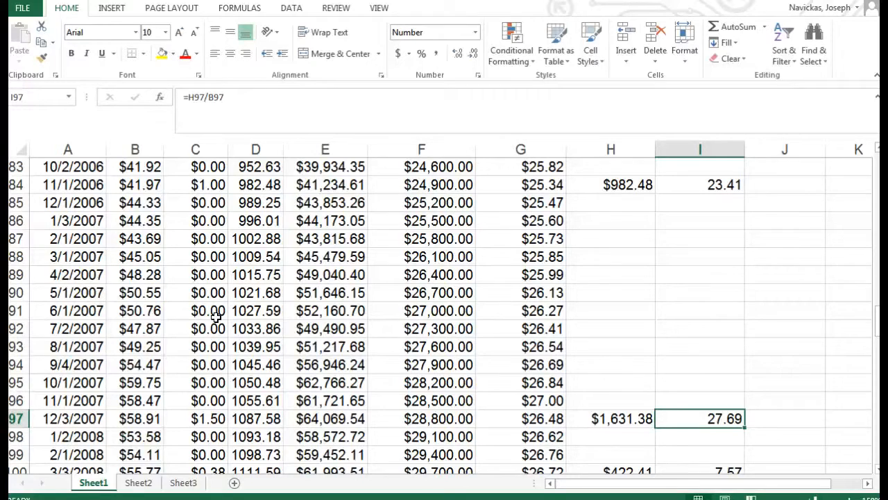
click(611, 418)
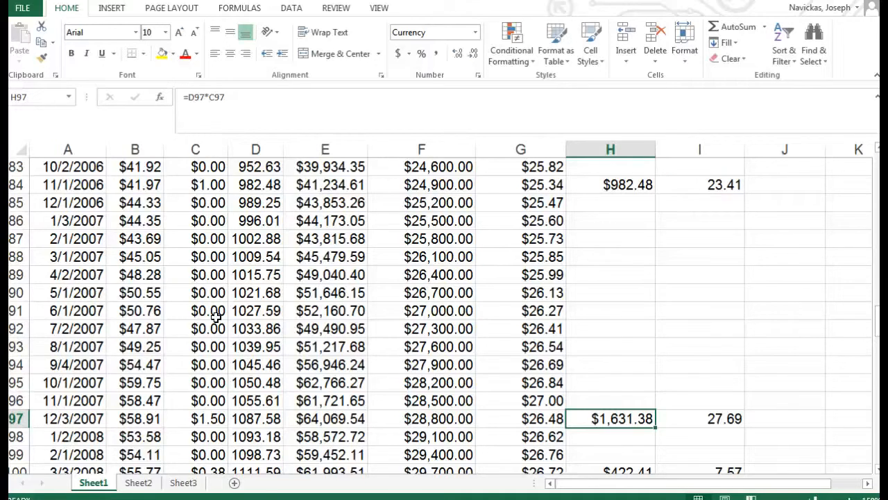
click(699, 418)
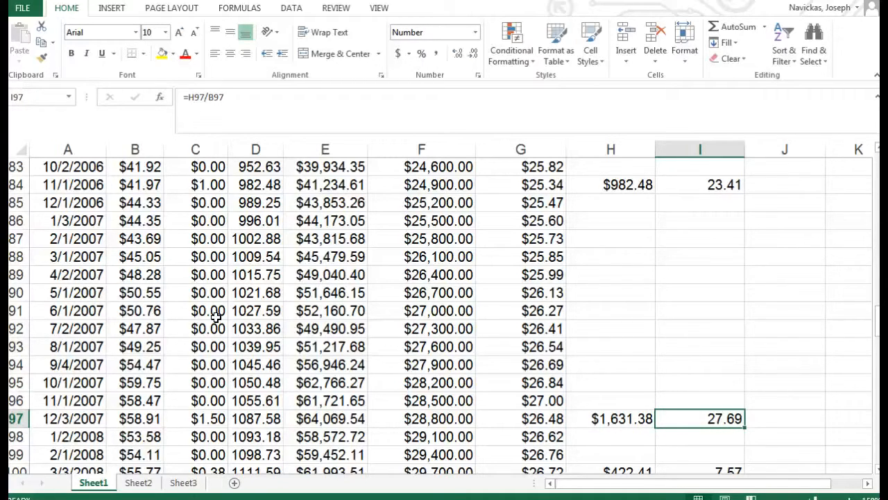
- Inspect the portfolio value in E113 and row 121's investment, value and share price cells
click(421, 419)
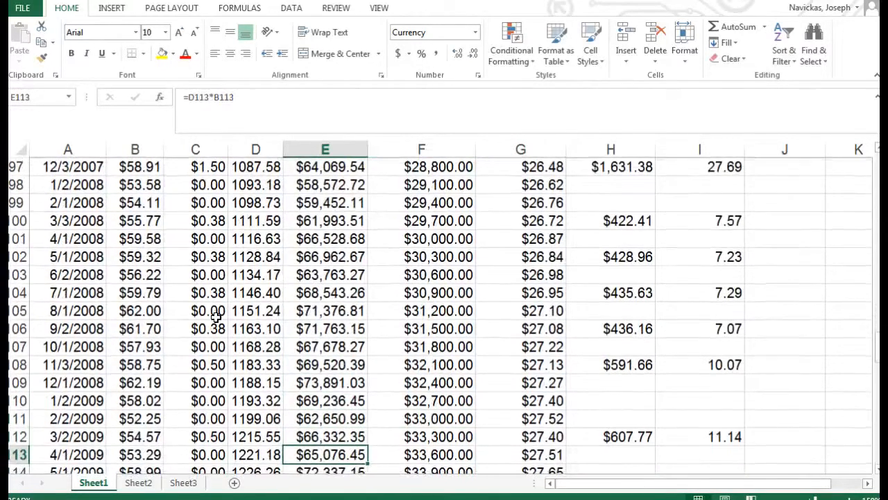
scroll(down, 3)
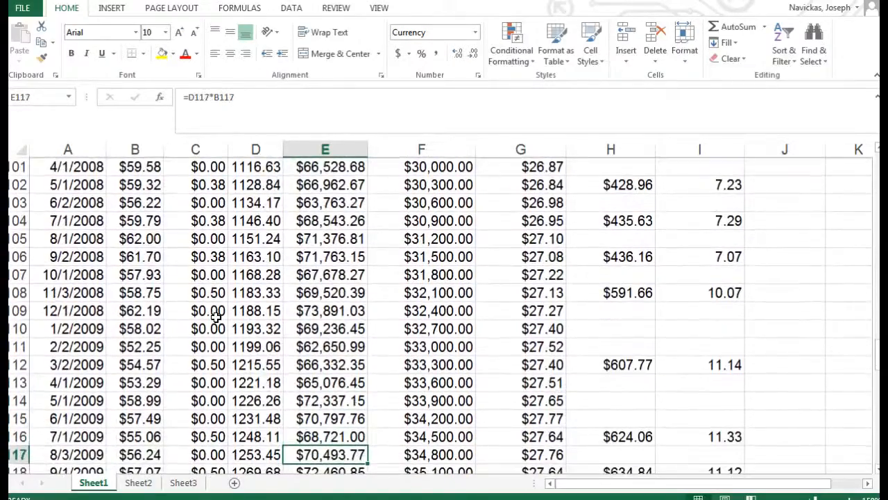
scroll(down, 3)
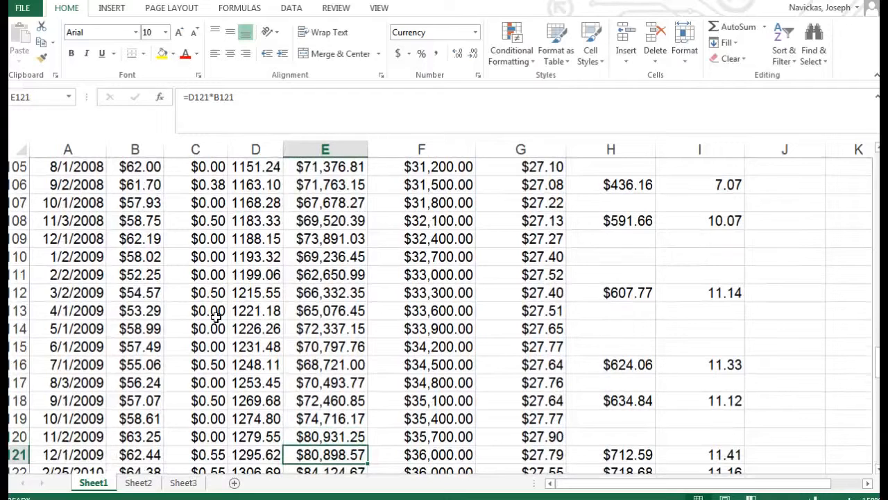
click(421, 455)
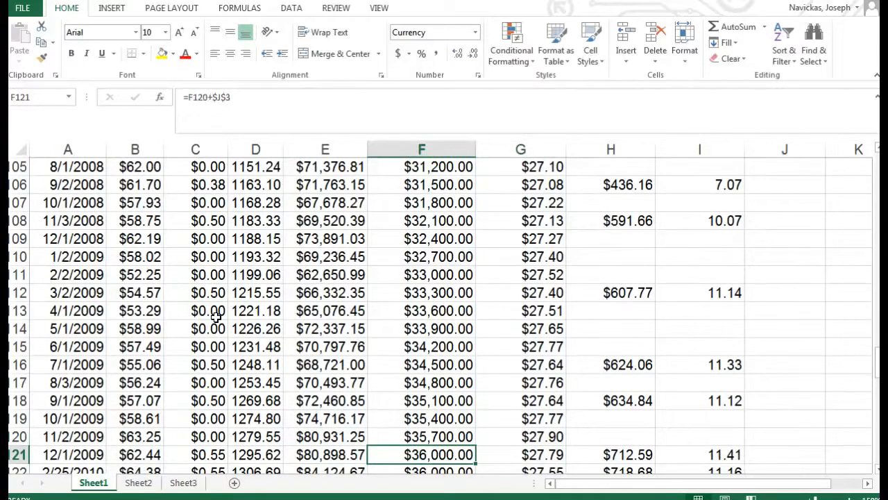
click(325, 454)
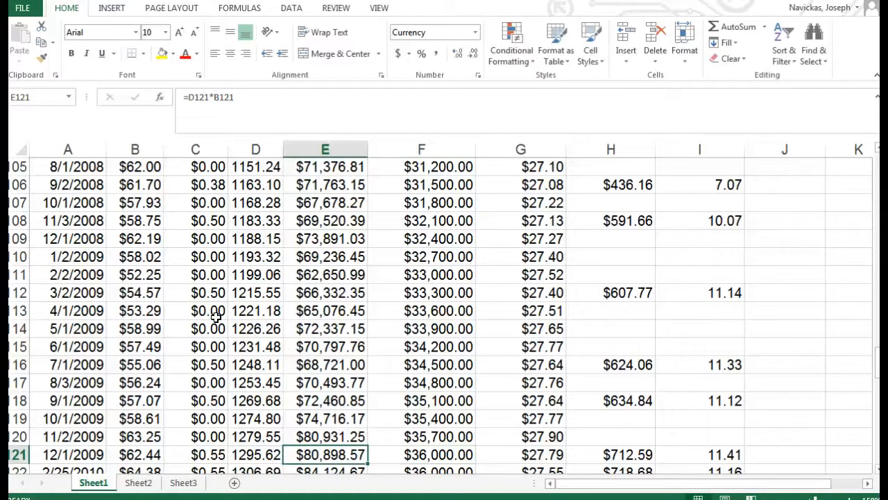
click(134, 455)
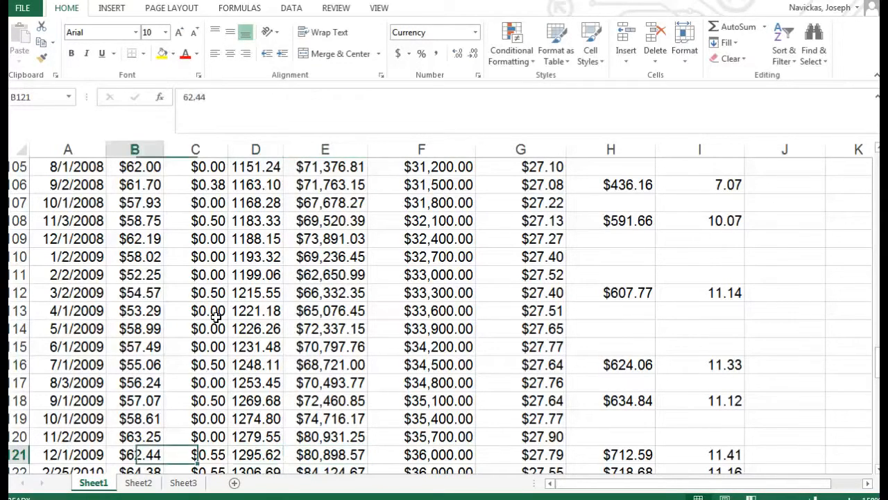
click(324, 455)
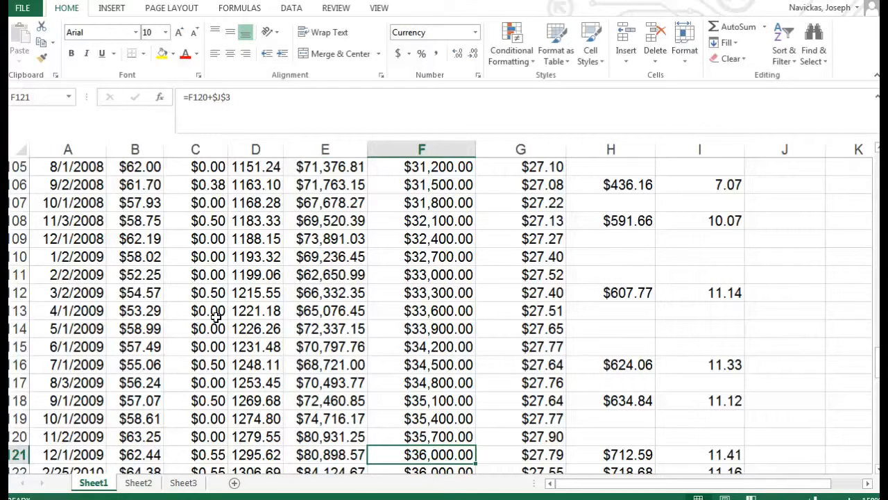
- Check dividends in C122–C123, row 124's value and reinvested shares formulas, and the 5/31/2012 price
scroll(down, 3)
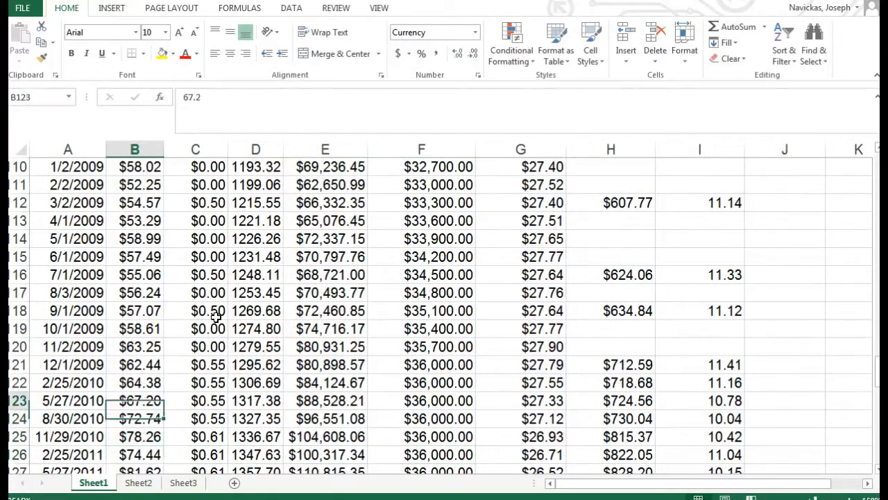
click(195, 400)
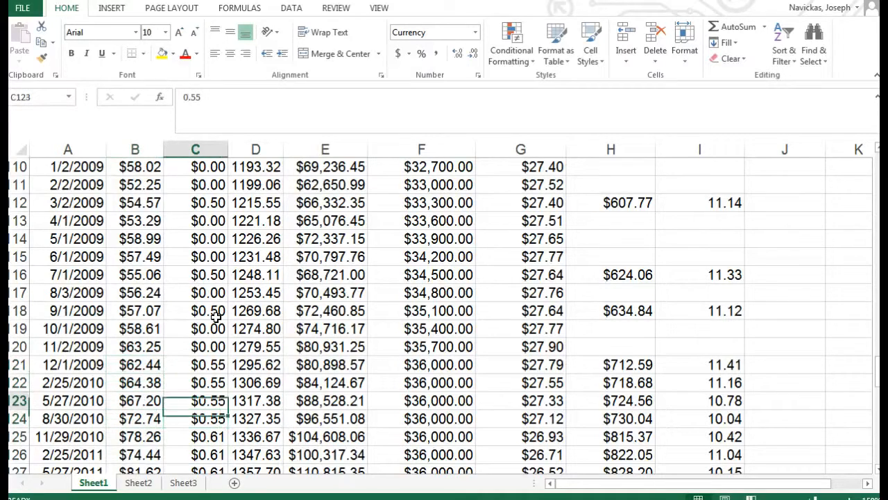
click(195, 382)
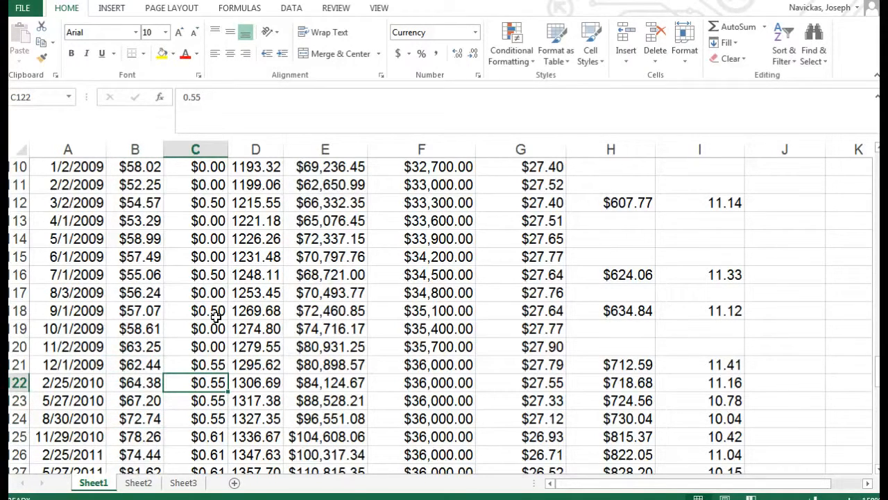
click(195, 364)
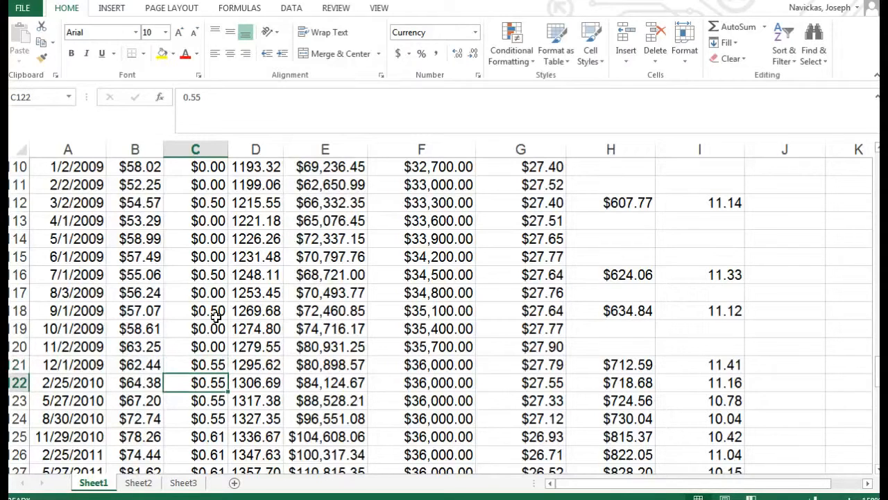
click(195, 418)
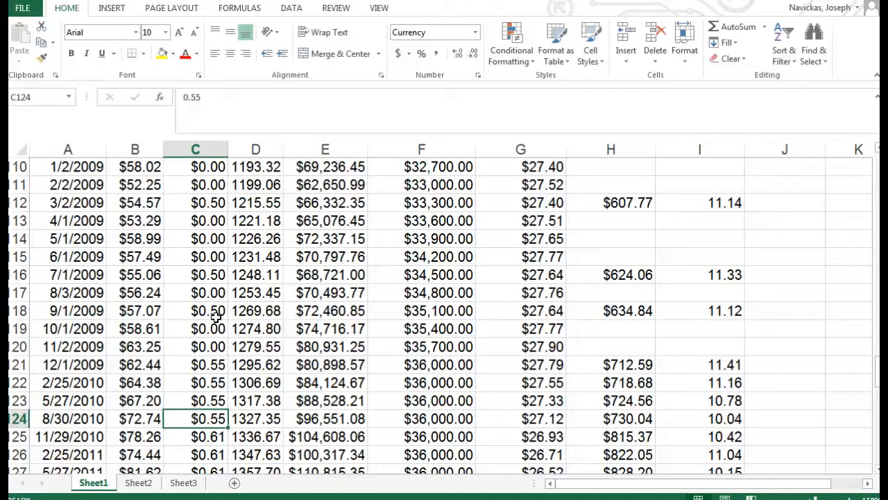
click(324, 418)
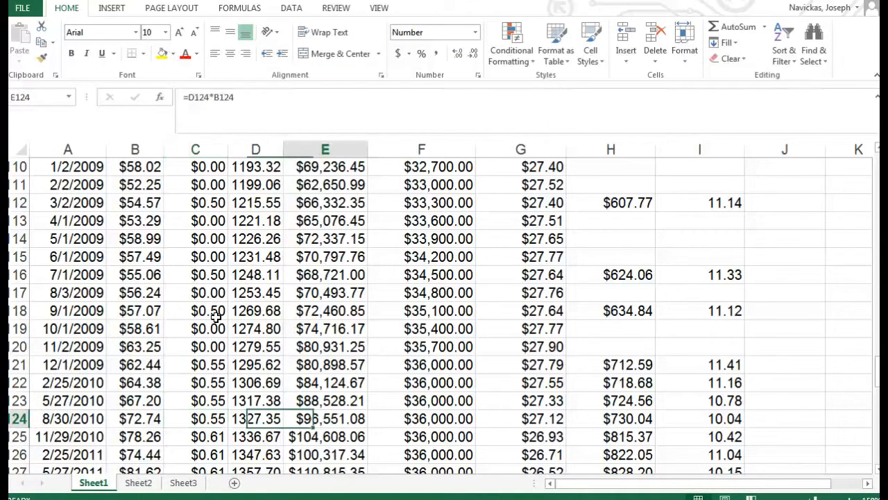
click(699, 419)
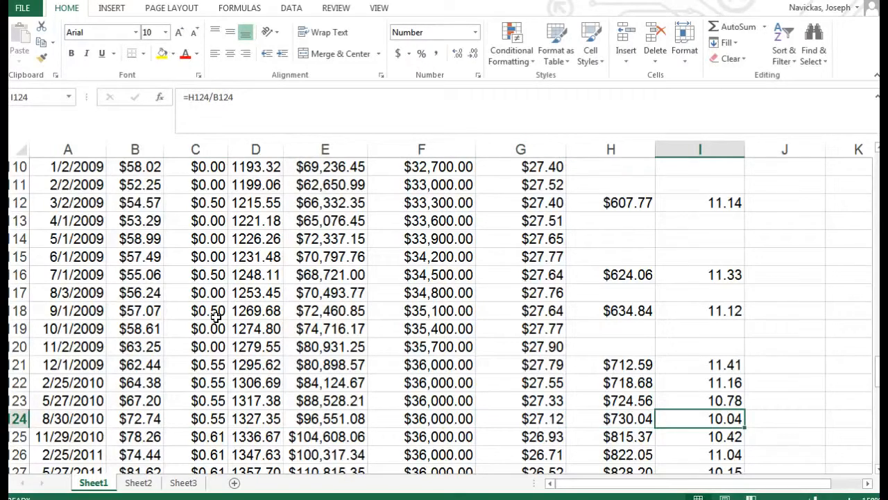
click(700, 455)
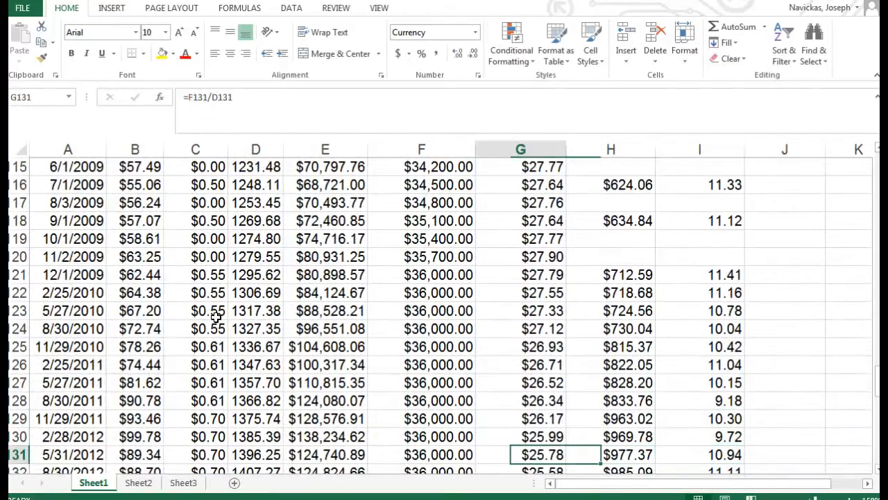
click(135, 455)
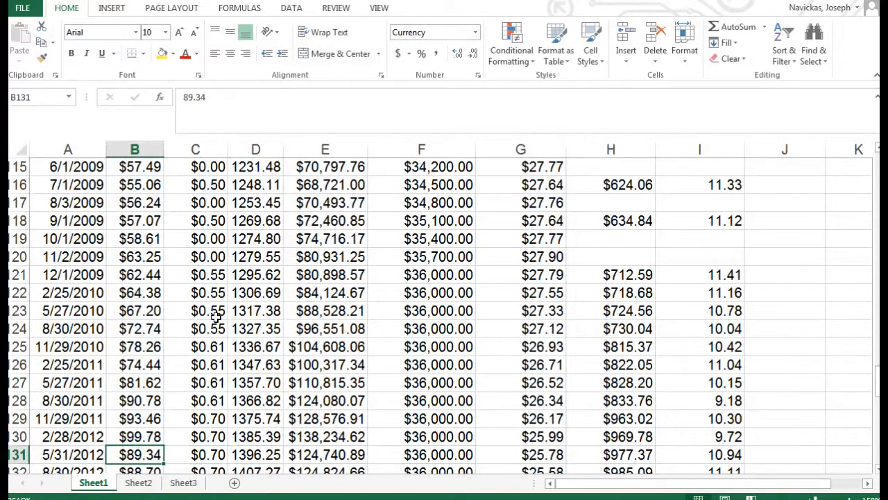
- Review row 139's final dividend, average cost, total invested and final portfolio value formulas
scroll(down, 3)
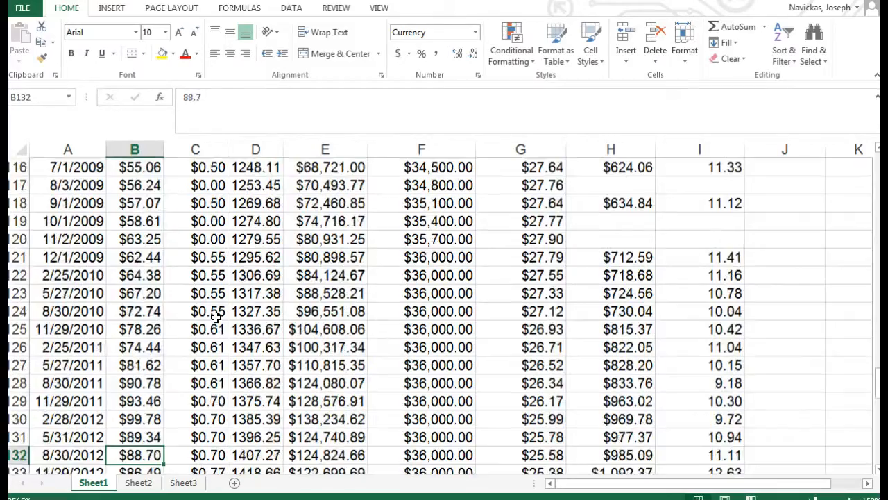
scroll(down, 3)
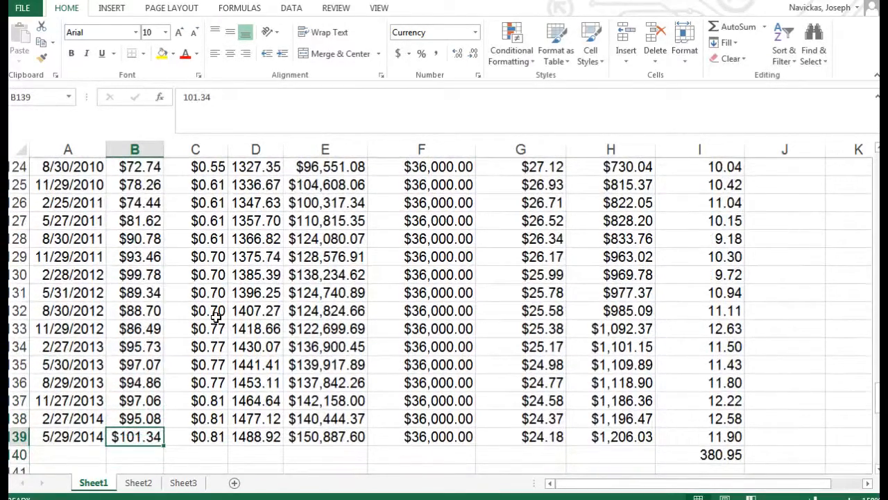
click(195, 436)
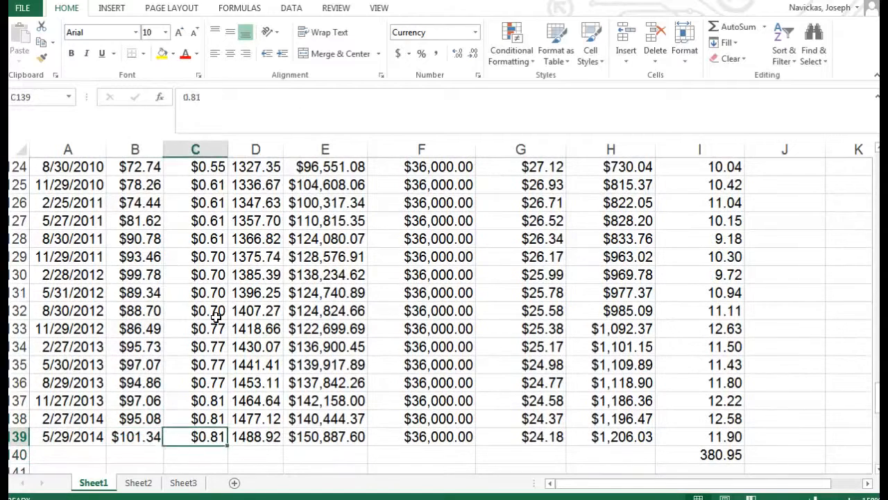
click(520, 436)
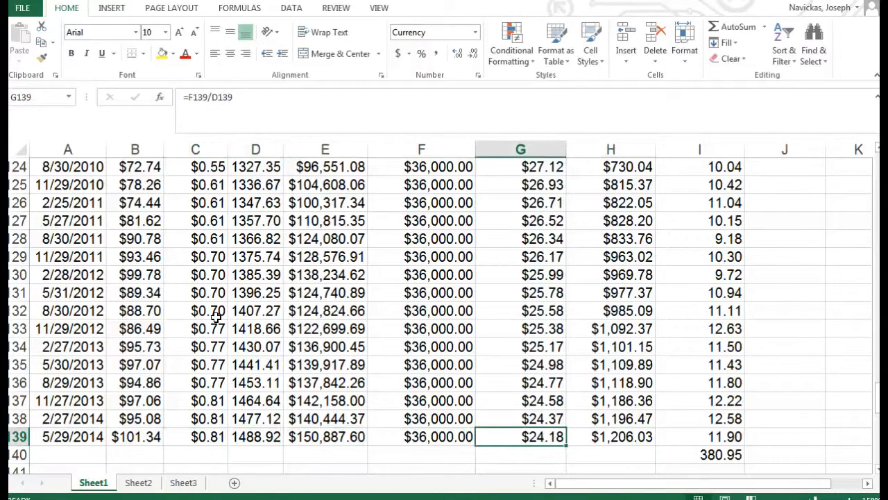
click(521, 418)
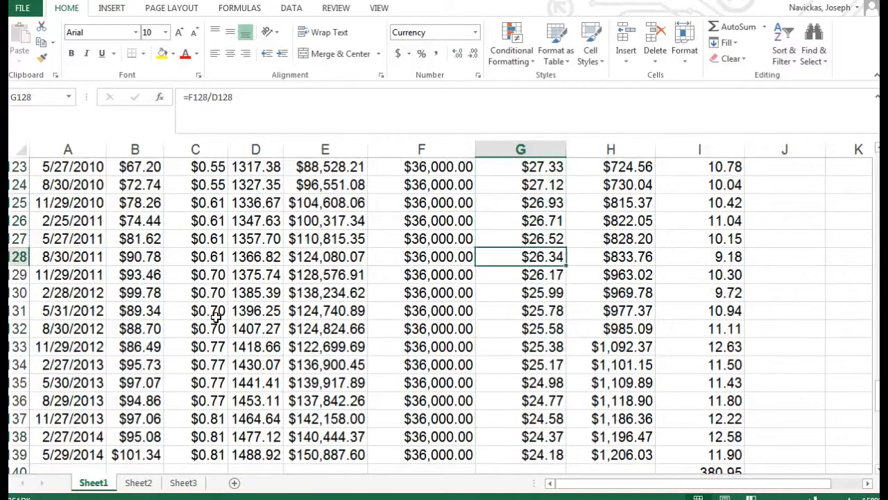
click(521, 436)
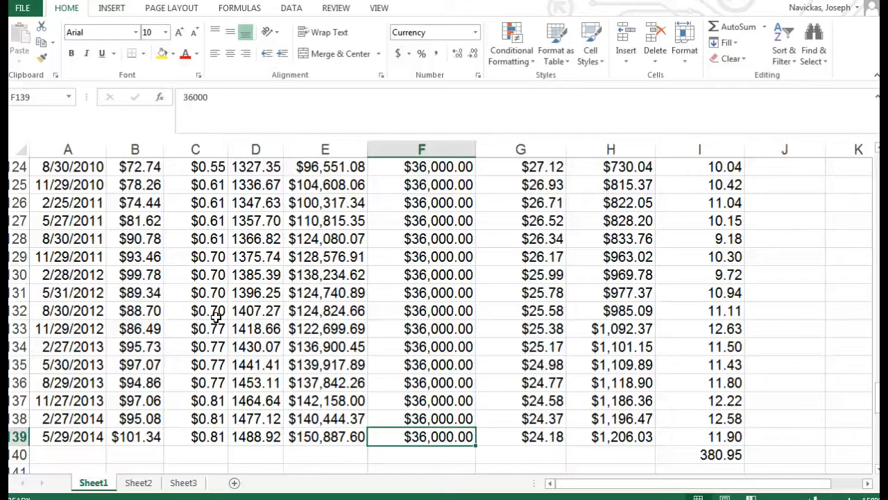
click(325, 437)
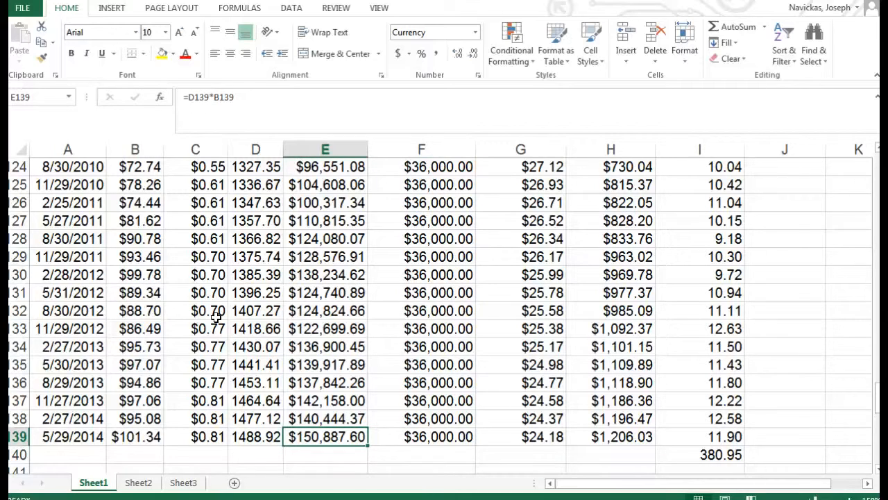
click(421, 437)
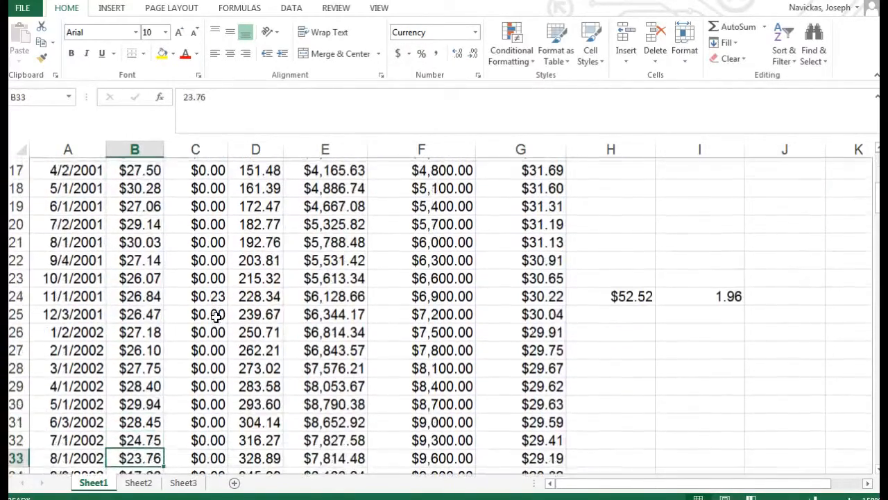
- Check the 2/27/2014 share price and the reinvested shares sum formula at the bottom
scroll(down, 3)
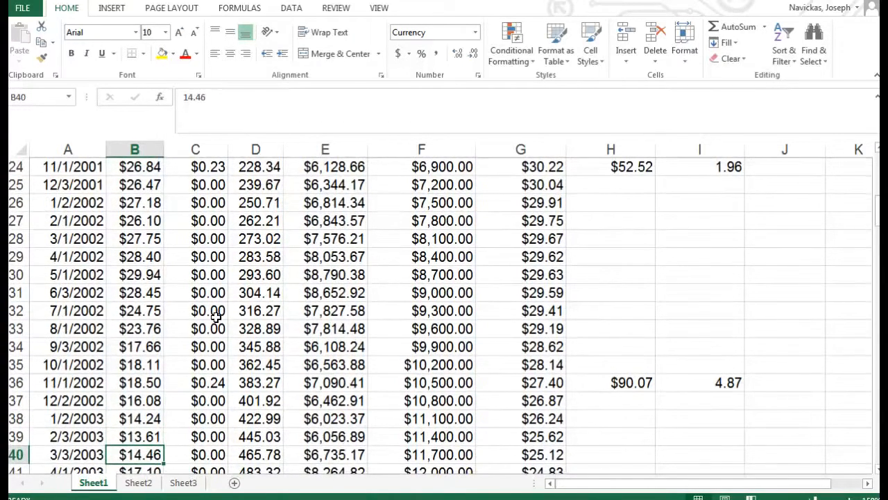
scroll(down, 3)
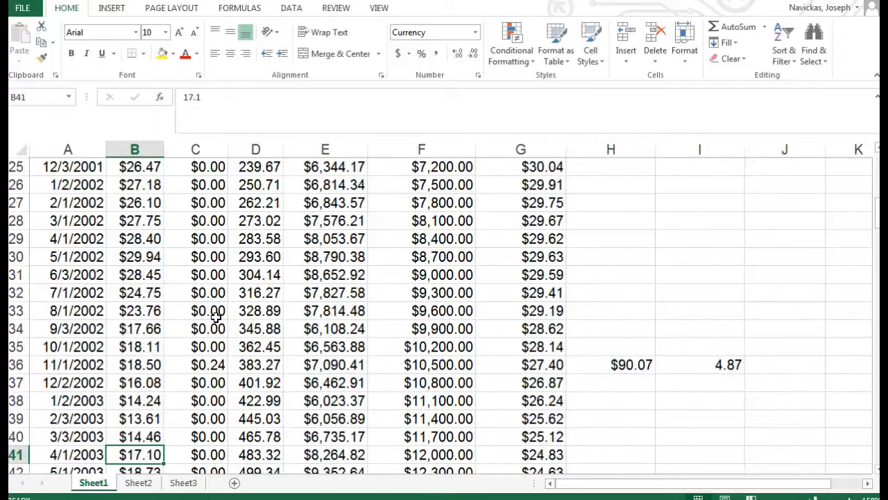
scroll(down, 3)
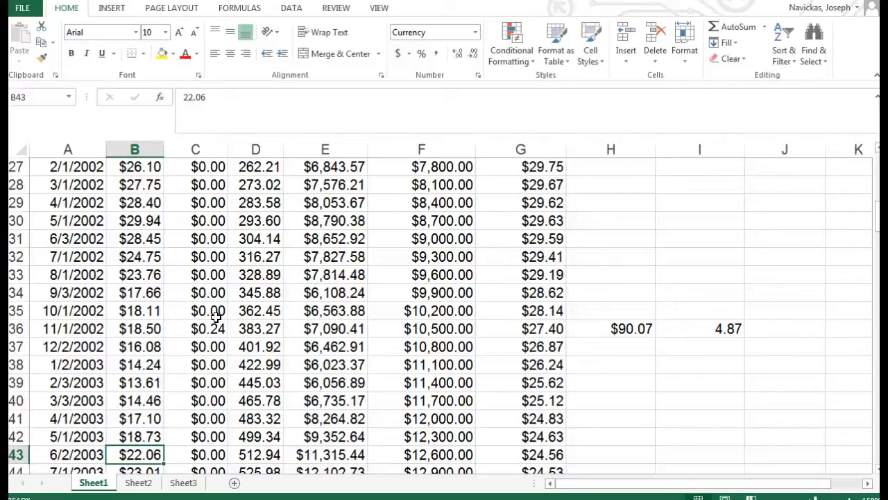
scroll(down, 3)
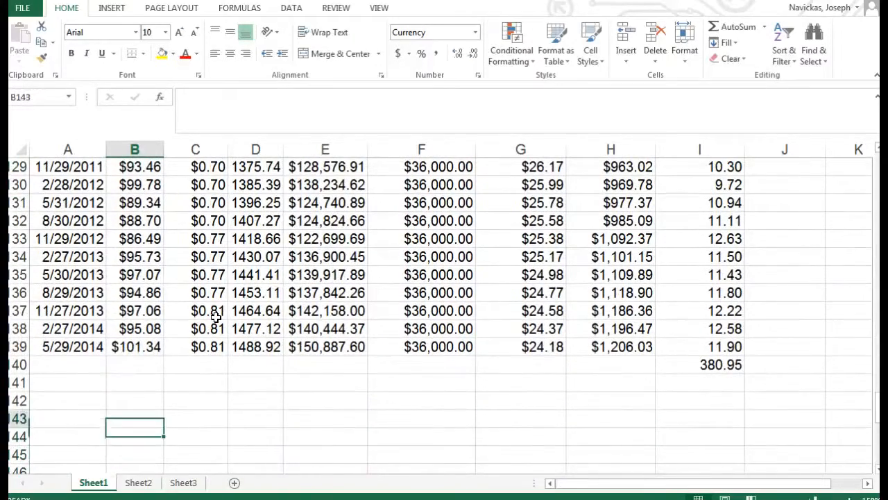
click(135, 328)
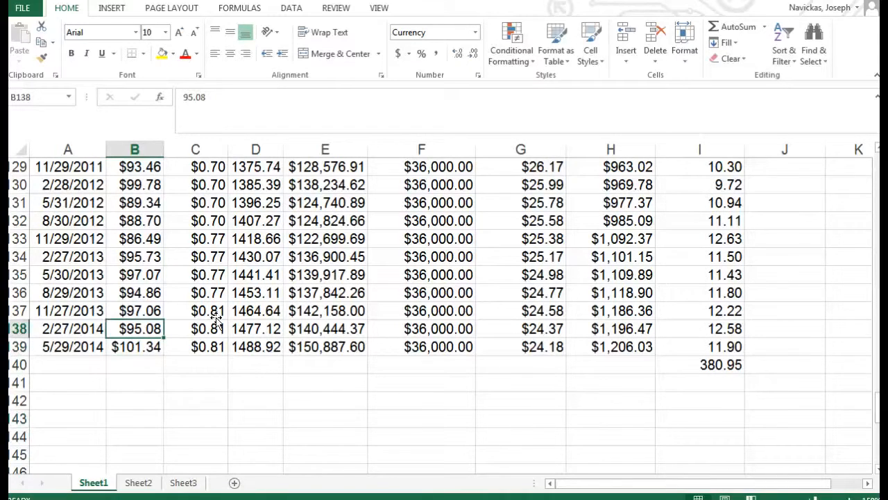
click(784, 364)
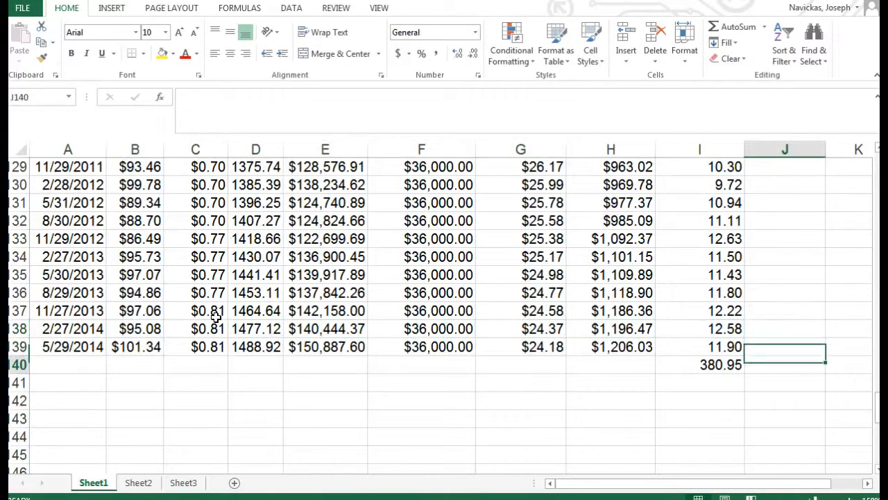
click(699, 364)
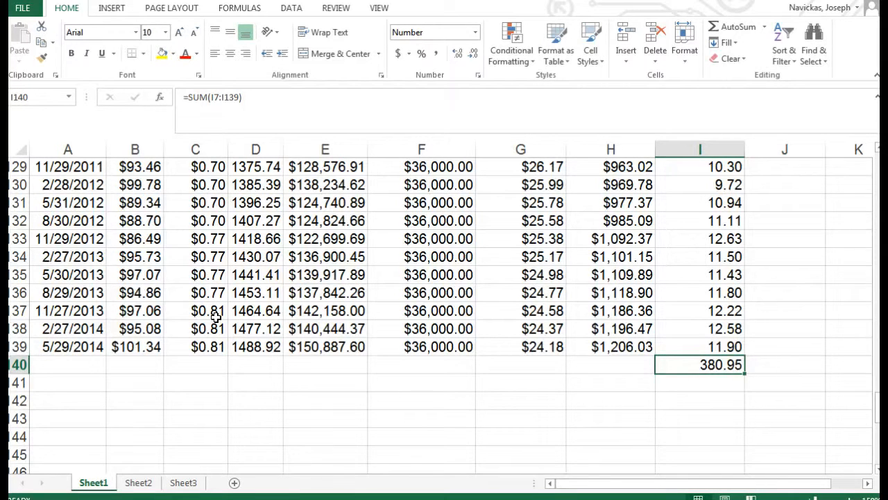
click(611, 364)
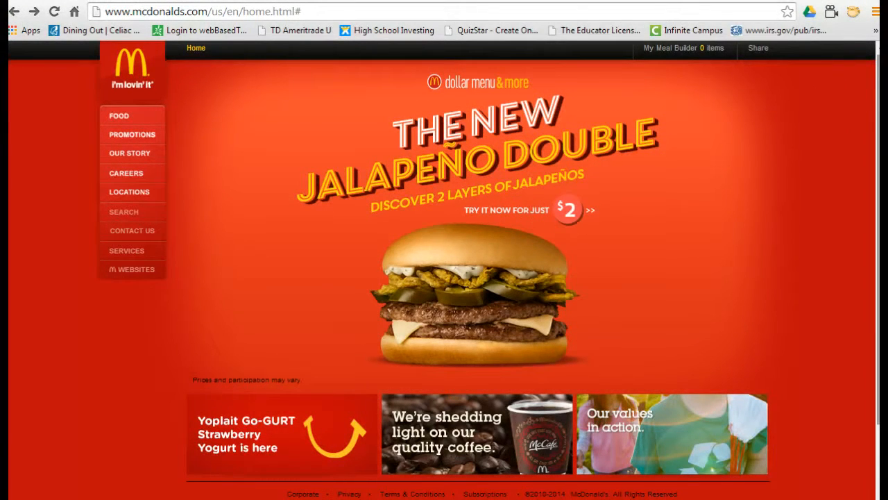
scroll(down, 3)
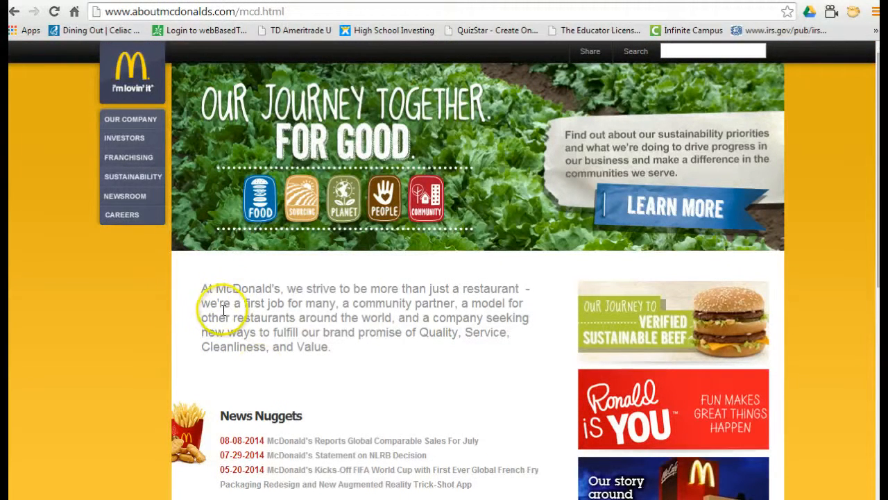
mouse_move(123, 196)
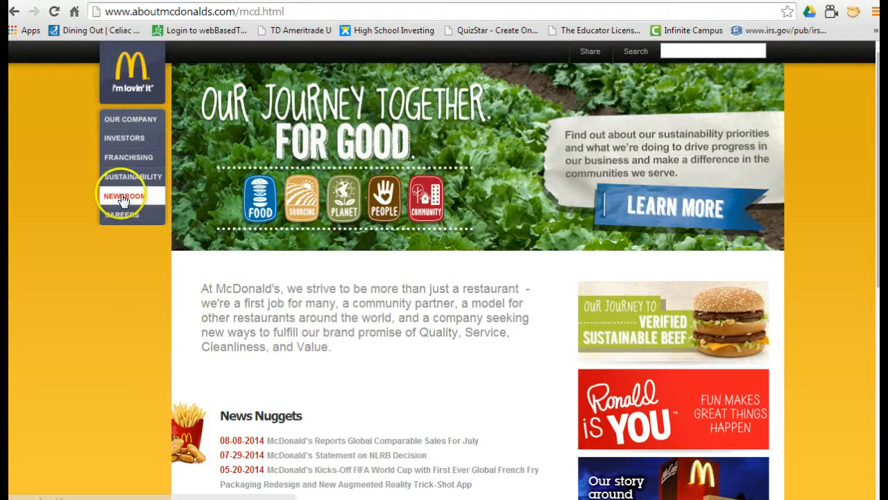
mouse_move(125, 137)
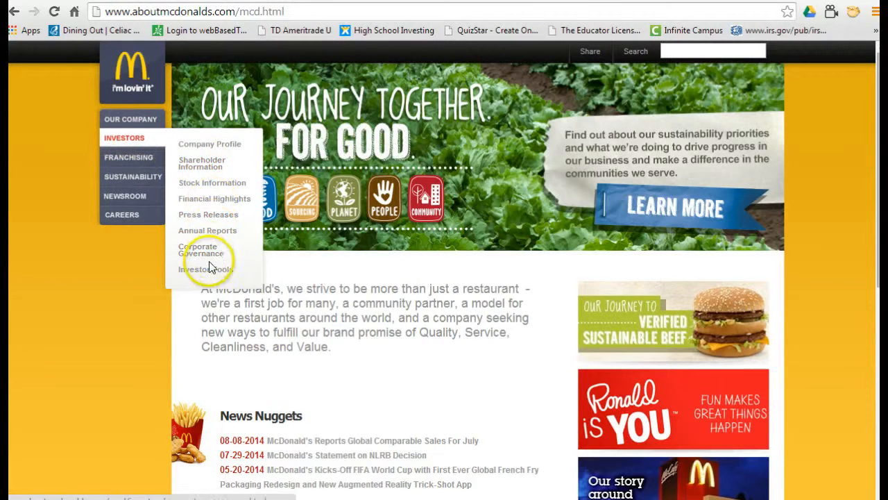
- Go to Investor Tools and open the How to Buy Stock details page
click(205, 269)
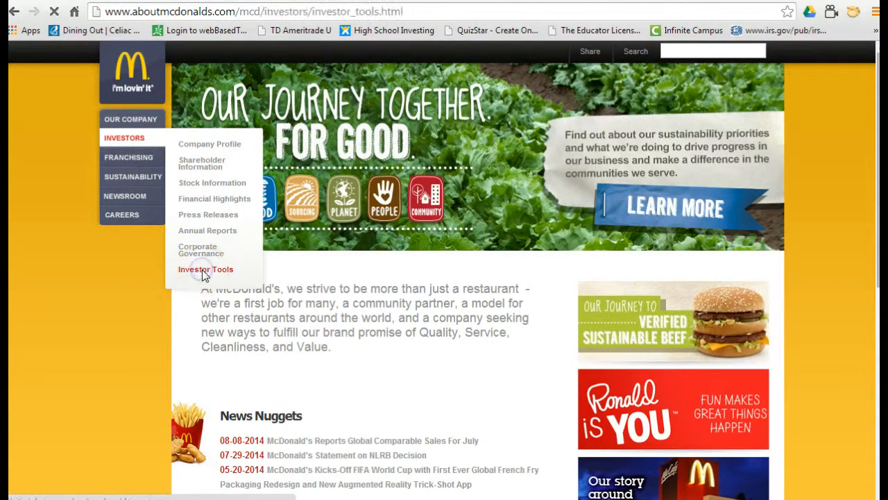
click(206, 269)
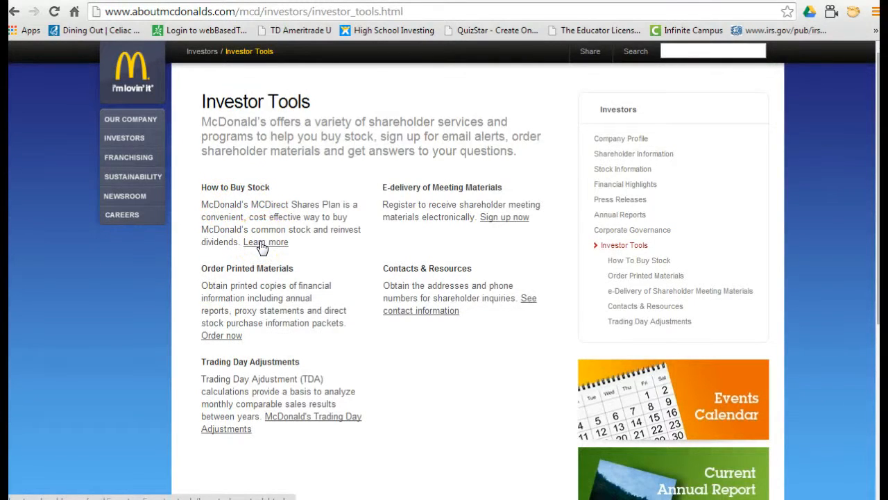
click(265, 242)
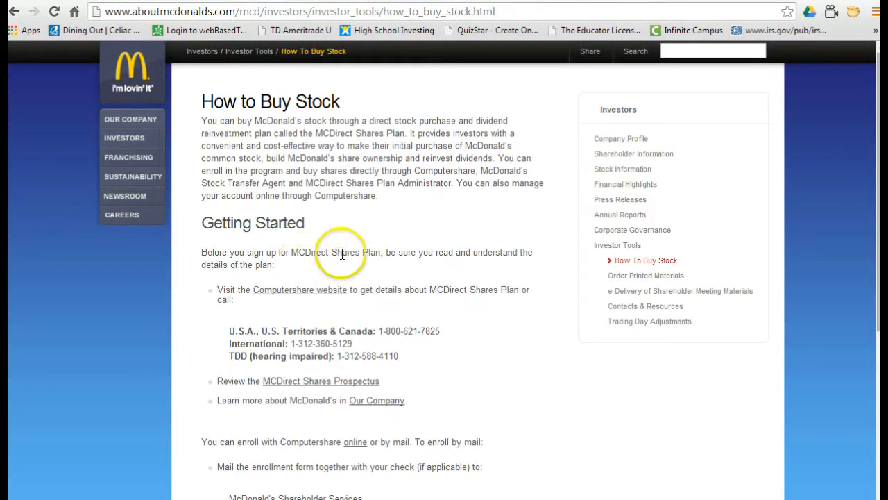
mouse_move(389, 270)
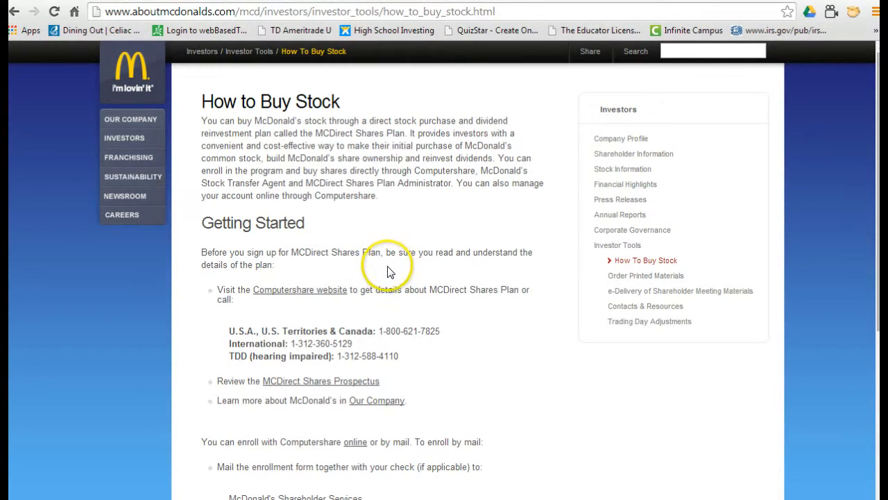
mouse_move(364, 302)
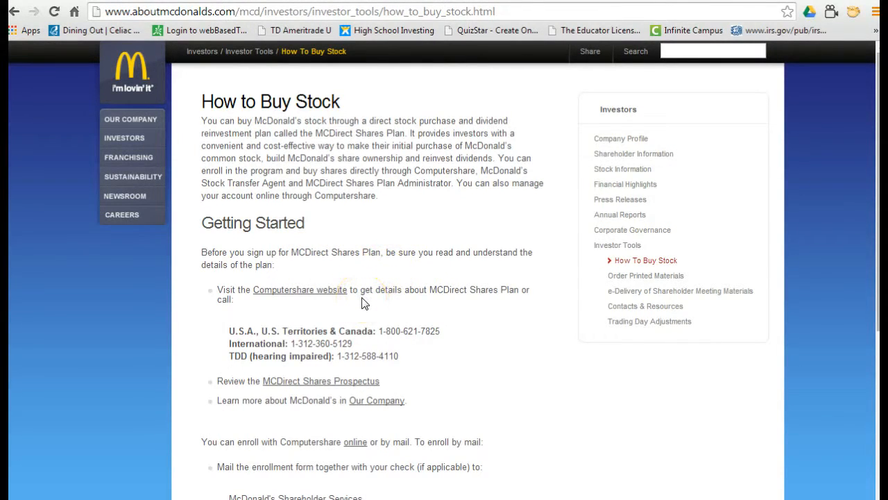